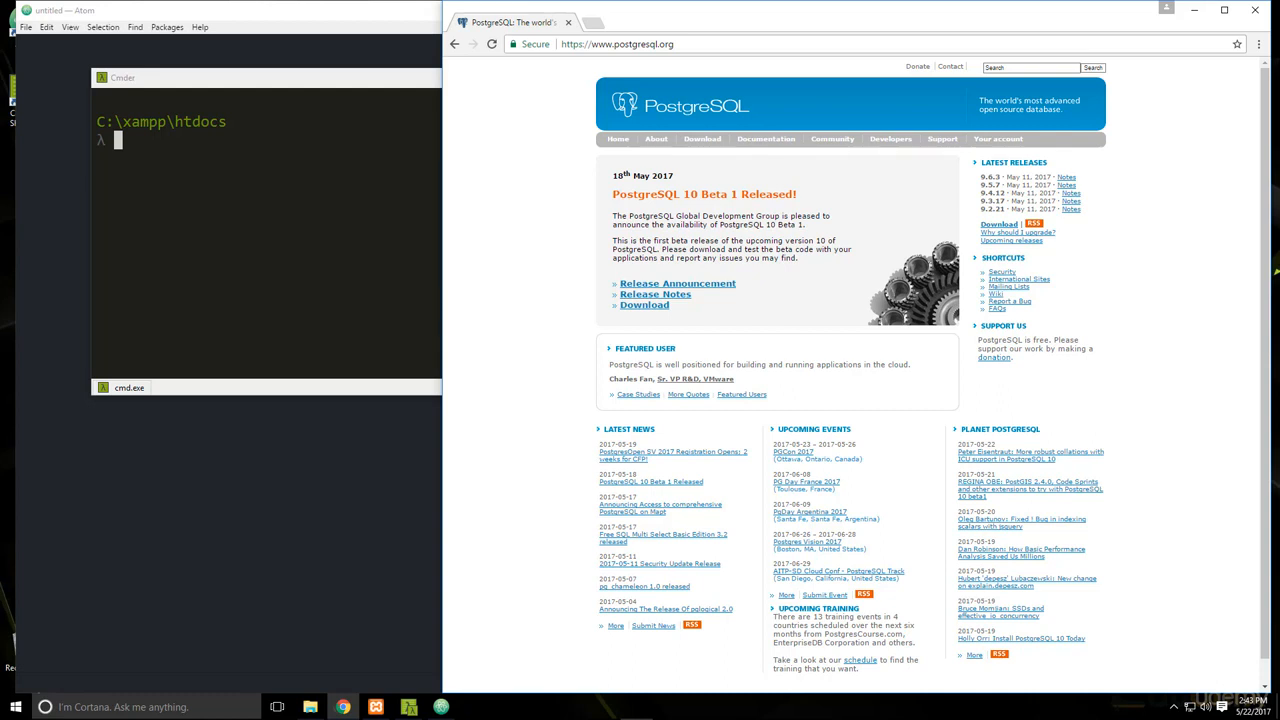
mouse_move(614, 311)
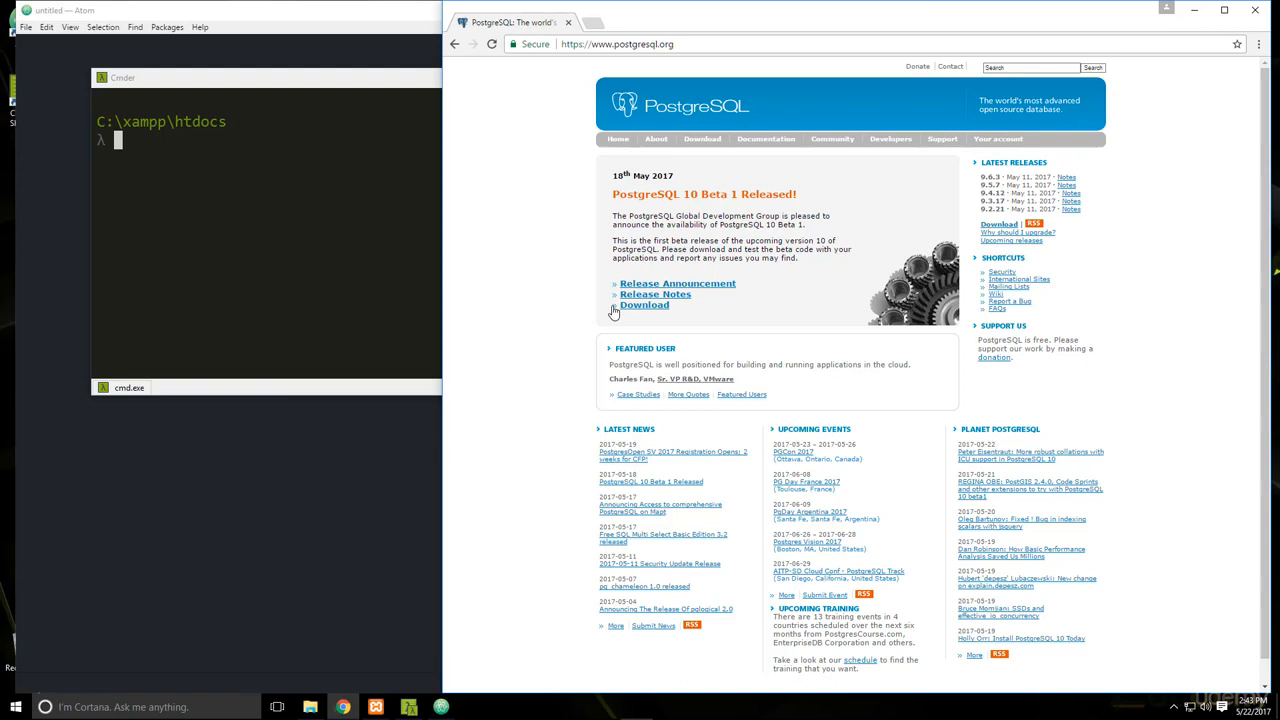
mouse_move(622, 60)
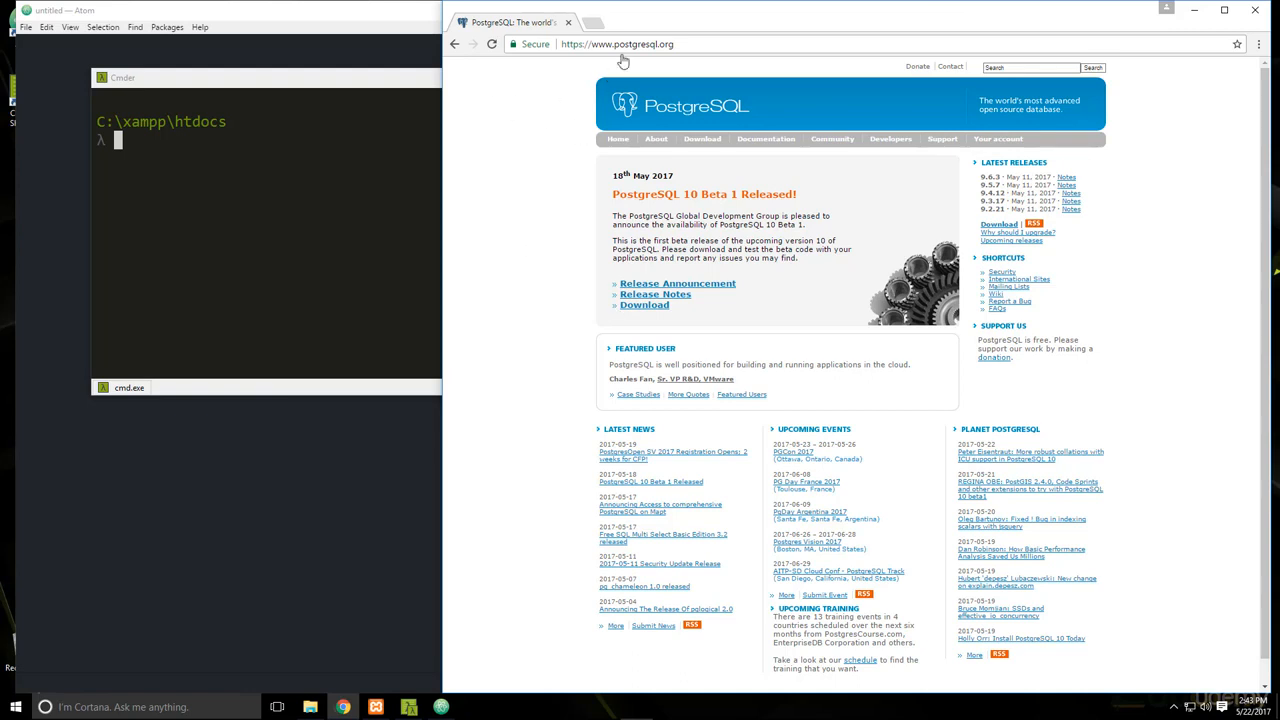
mouse_move(516, 192)
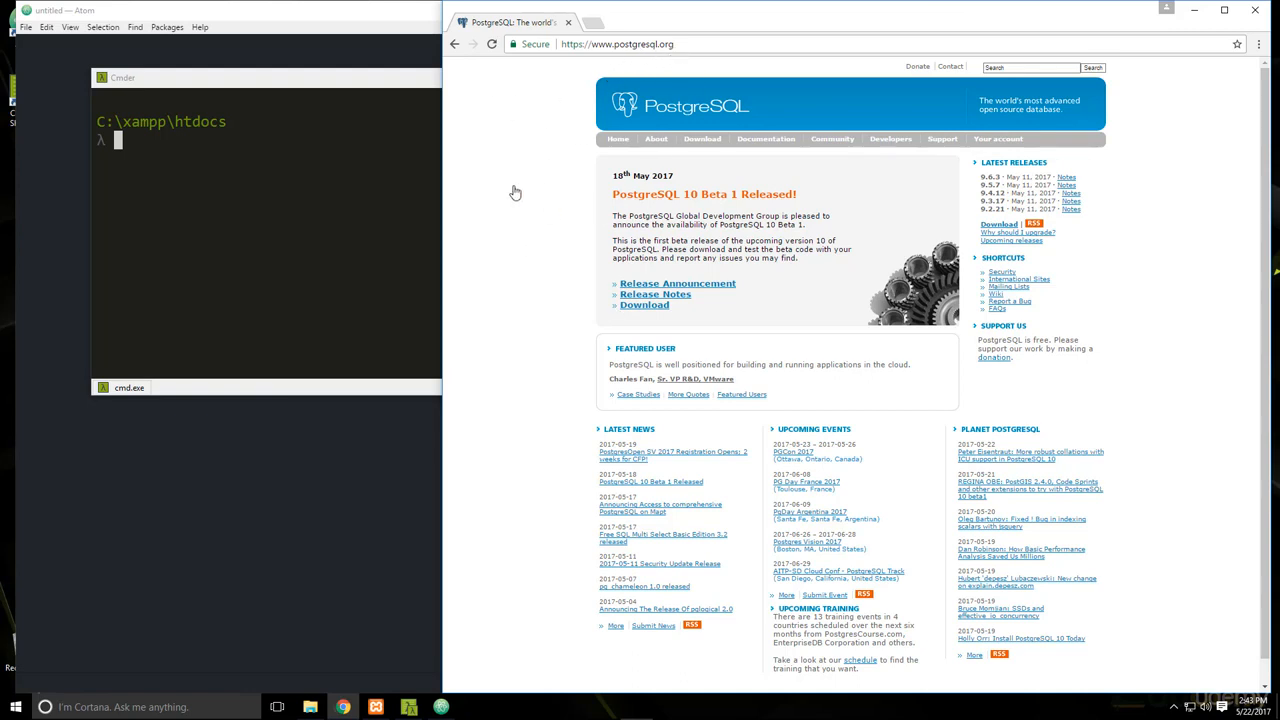
mouse_move(701, 140)
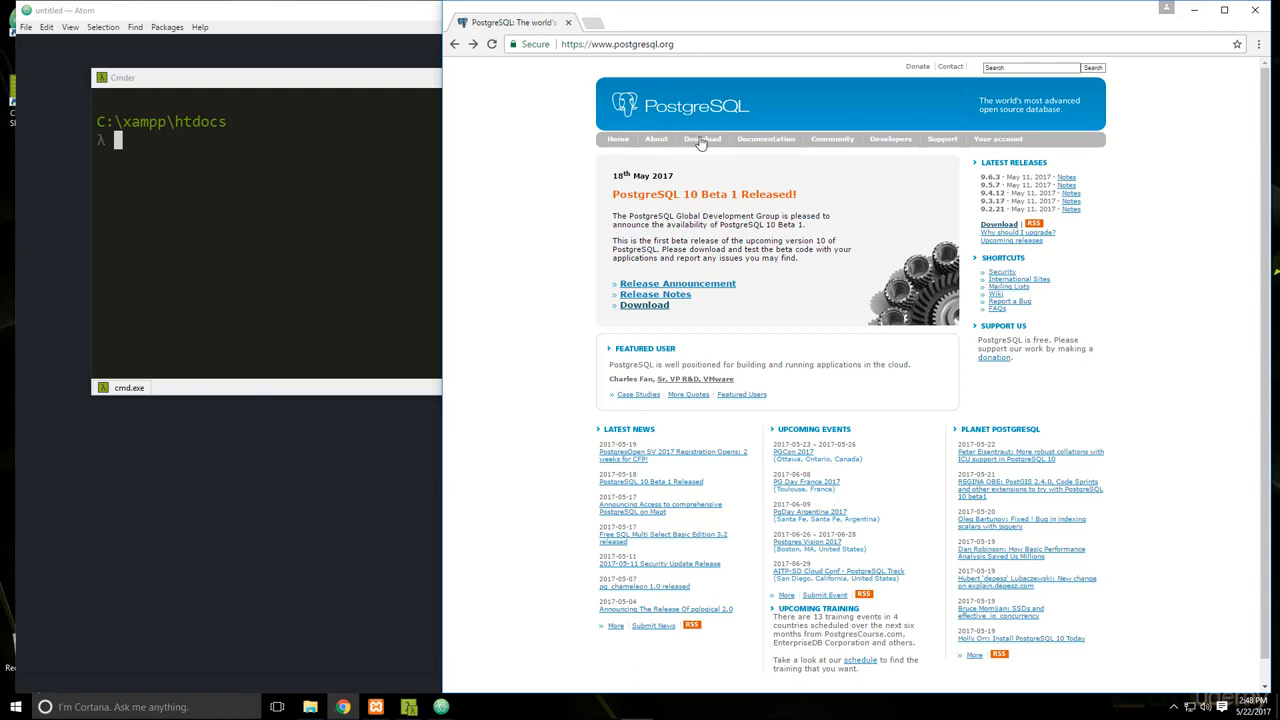
- Navigate from postgresql.org Download to Windows packages and the EnterpriseDB installer link
click(702, 138)
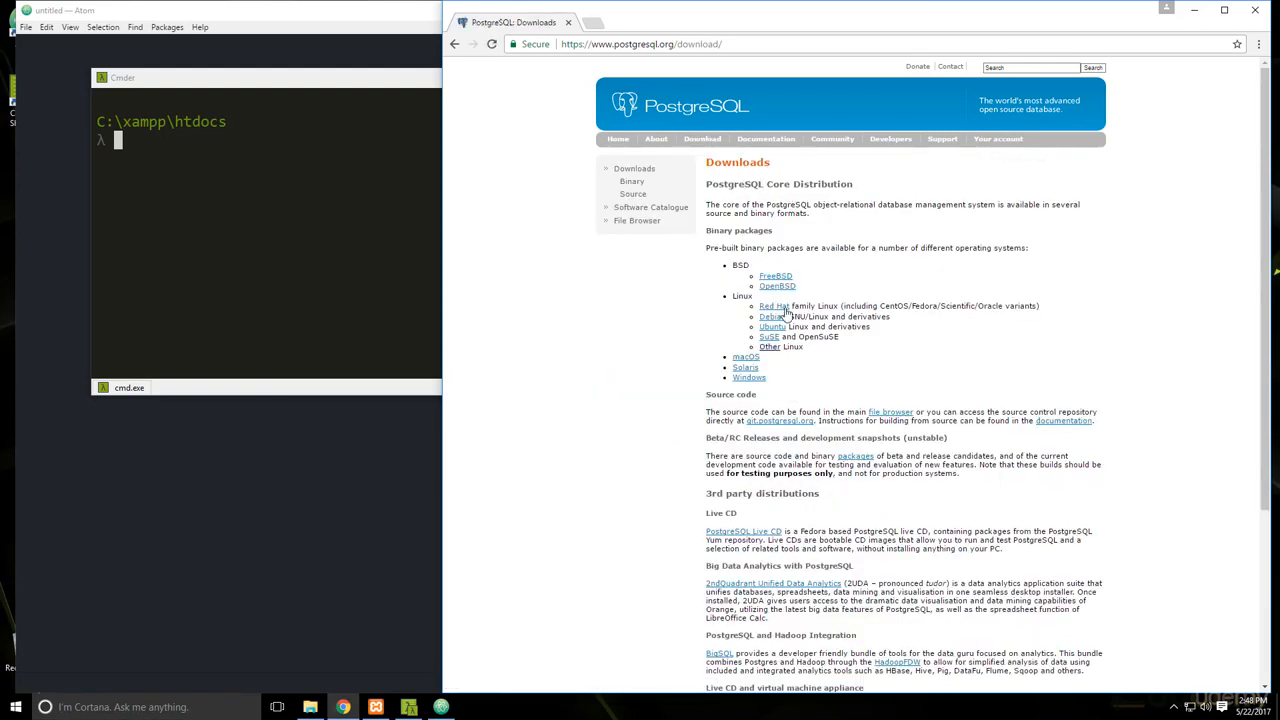
mouse_move(749, 377)
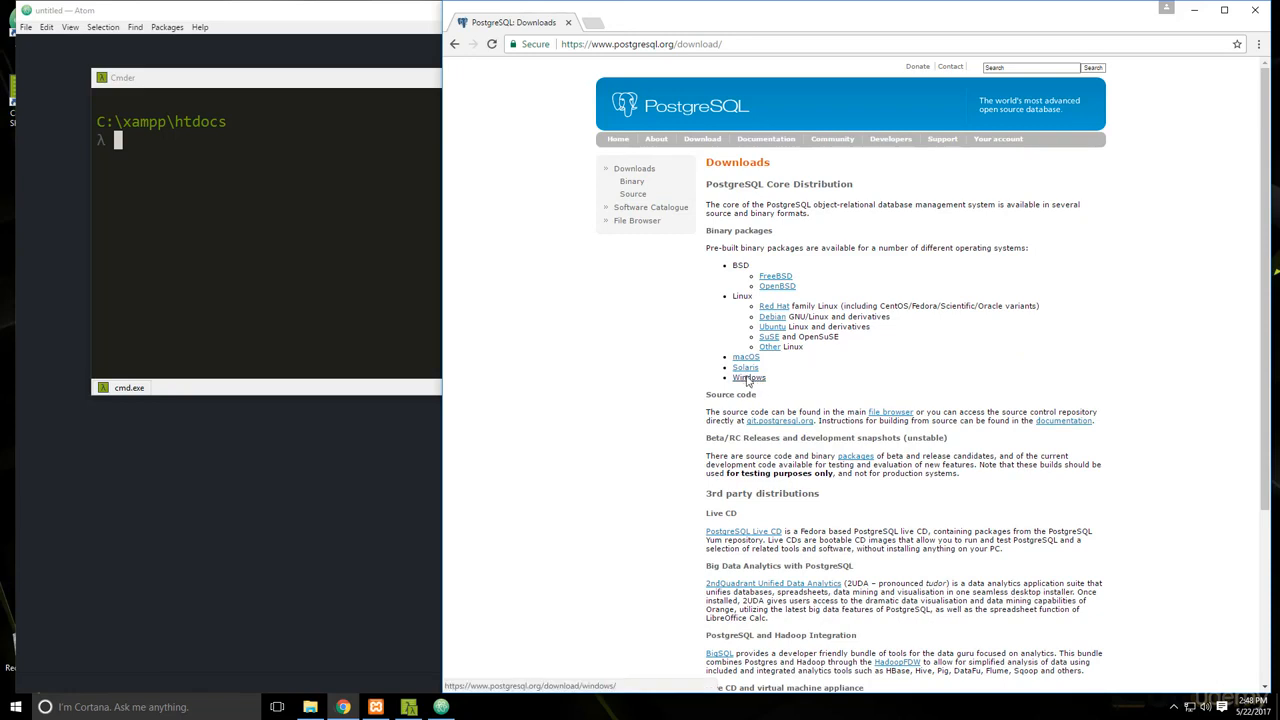
click(749, 378)
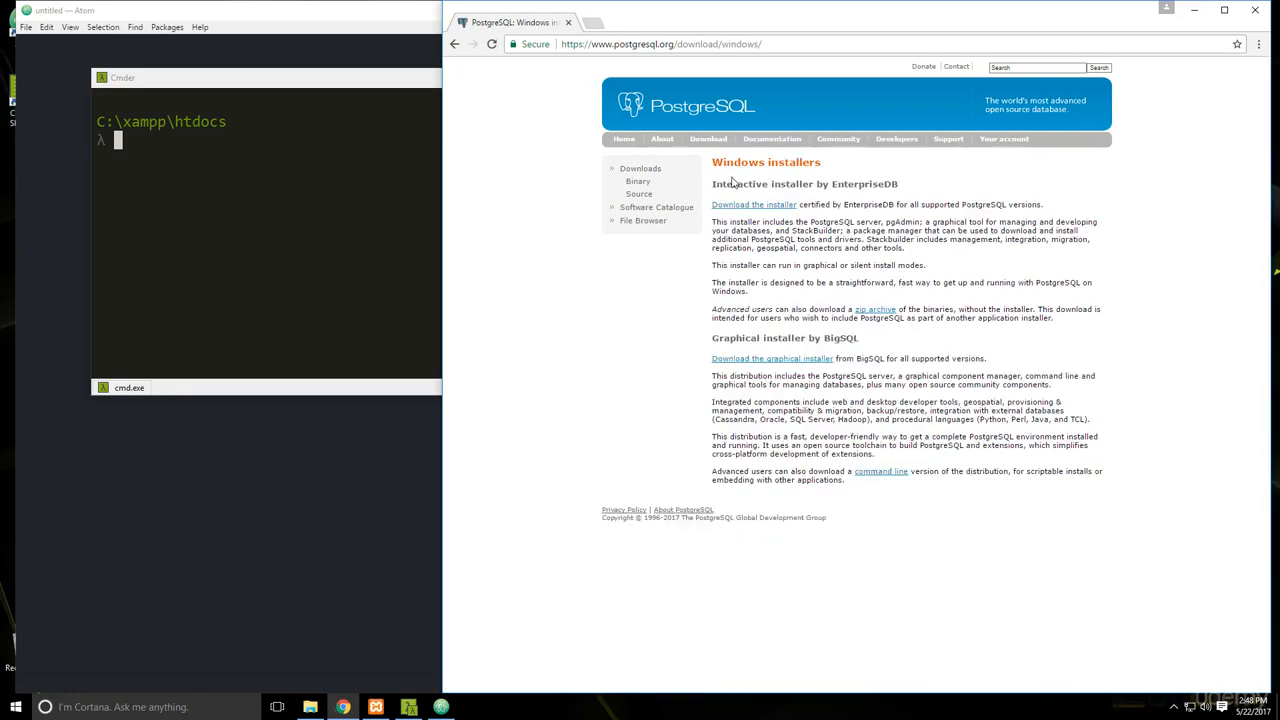
click(754, 204)
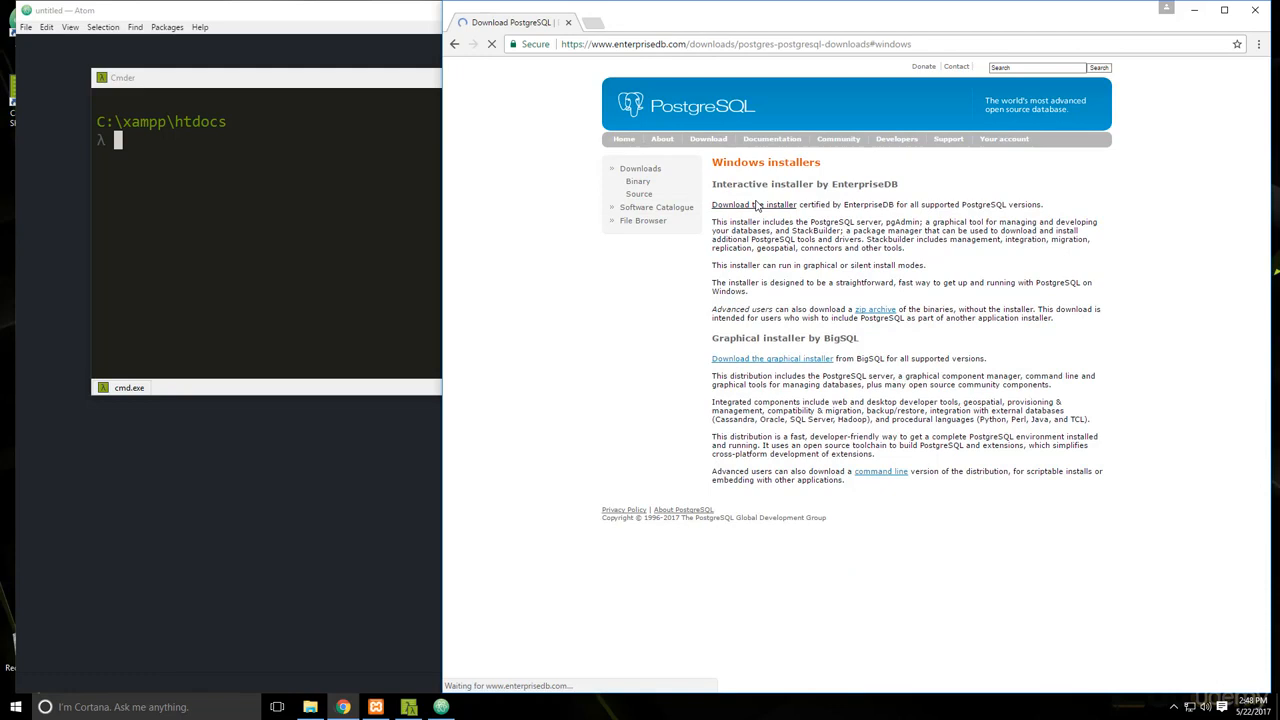
- Choose PostgreSQL 9.6.3 for Windows x86-64 on the EnterpriseDB page and start the download
click(754, 204)
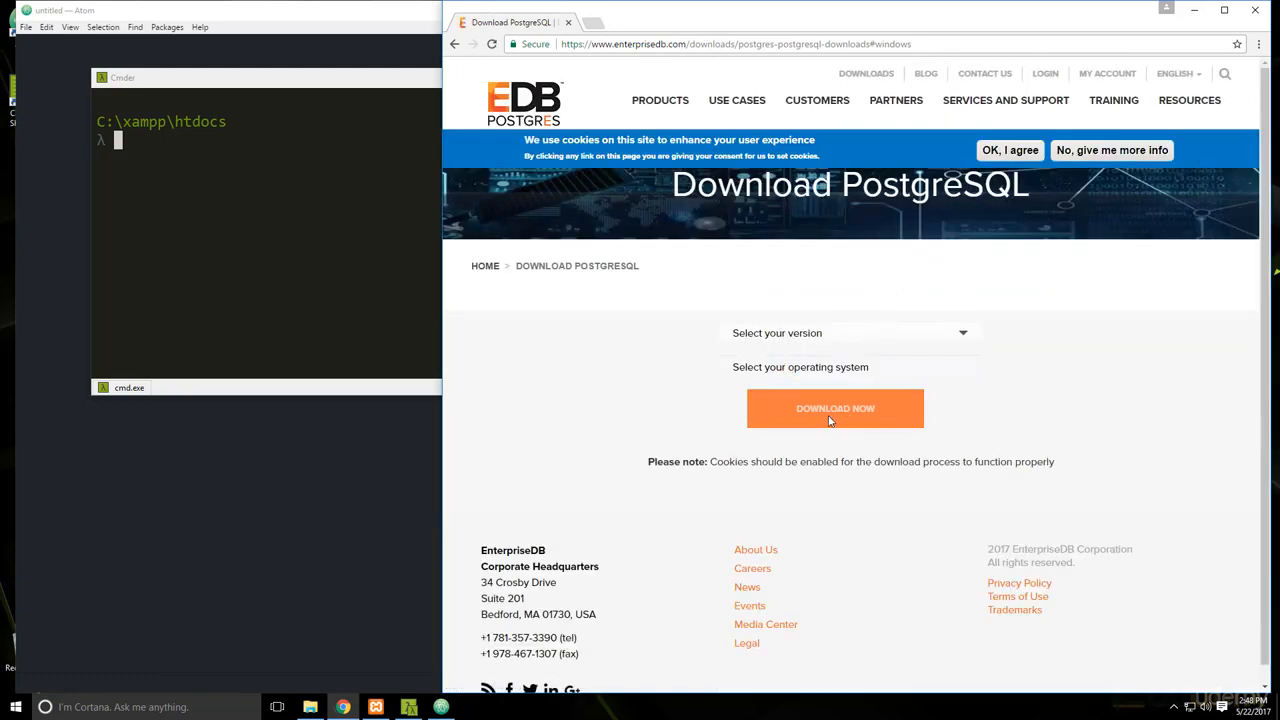
click(850, 333)
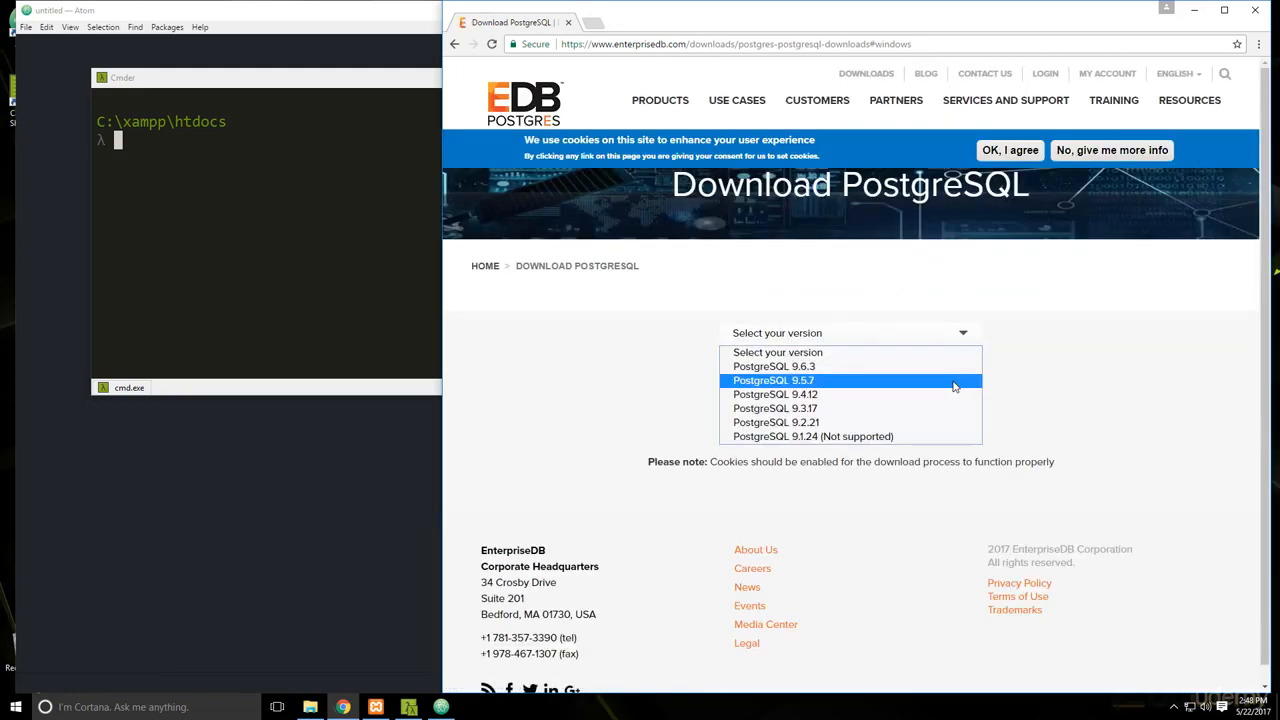
mouse_move(800, 366)
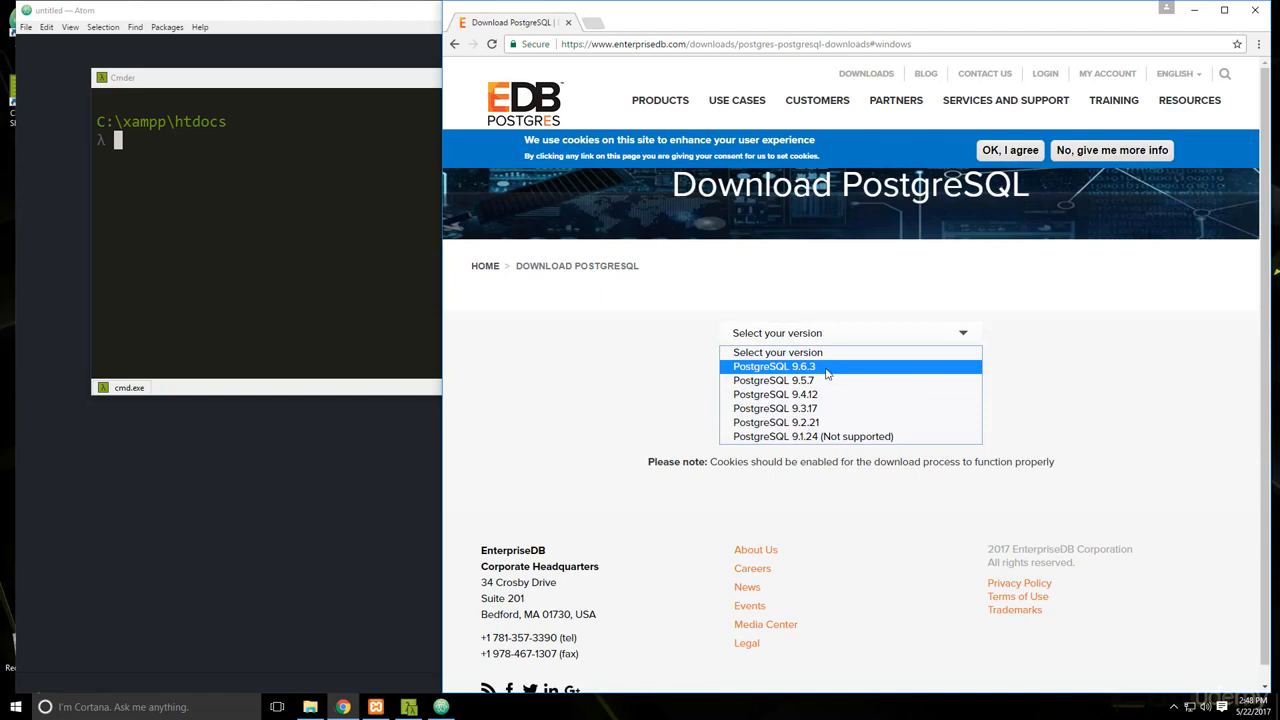
mouse_move(828, 370)
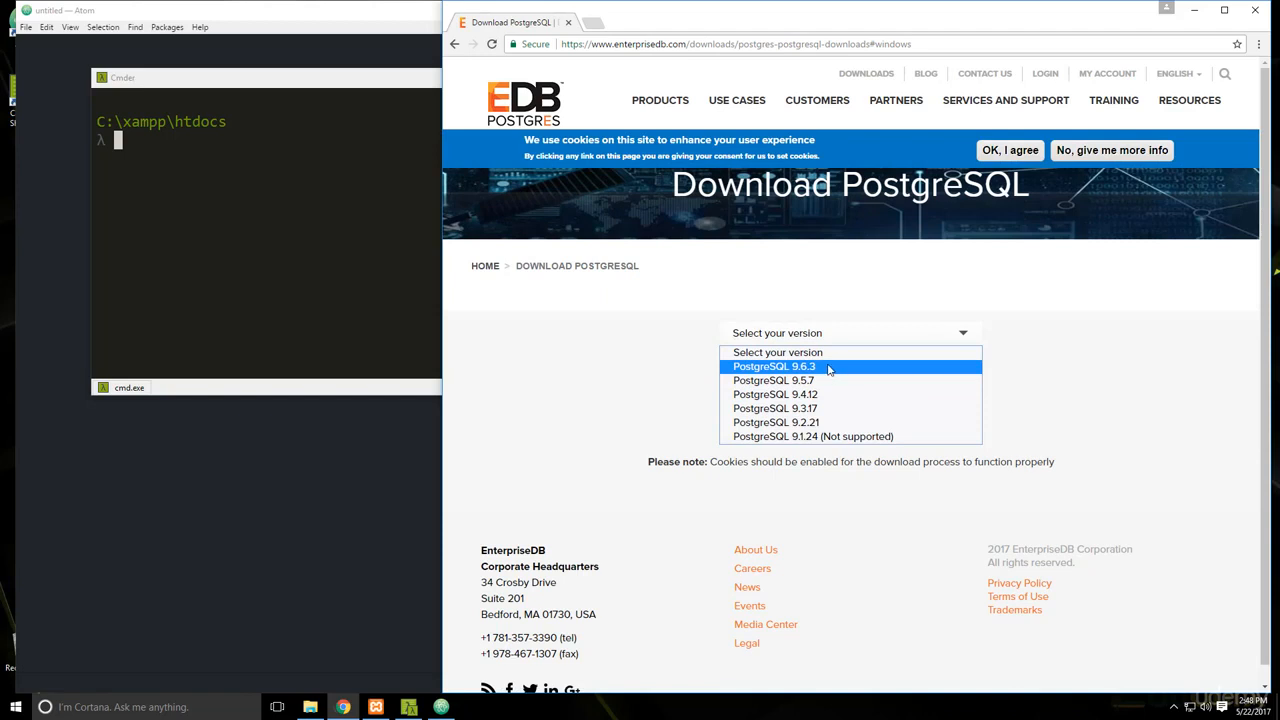
click(774, 366)
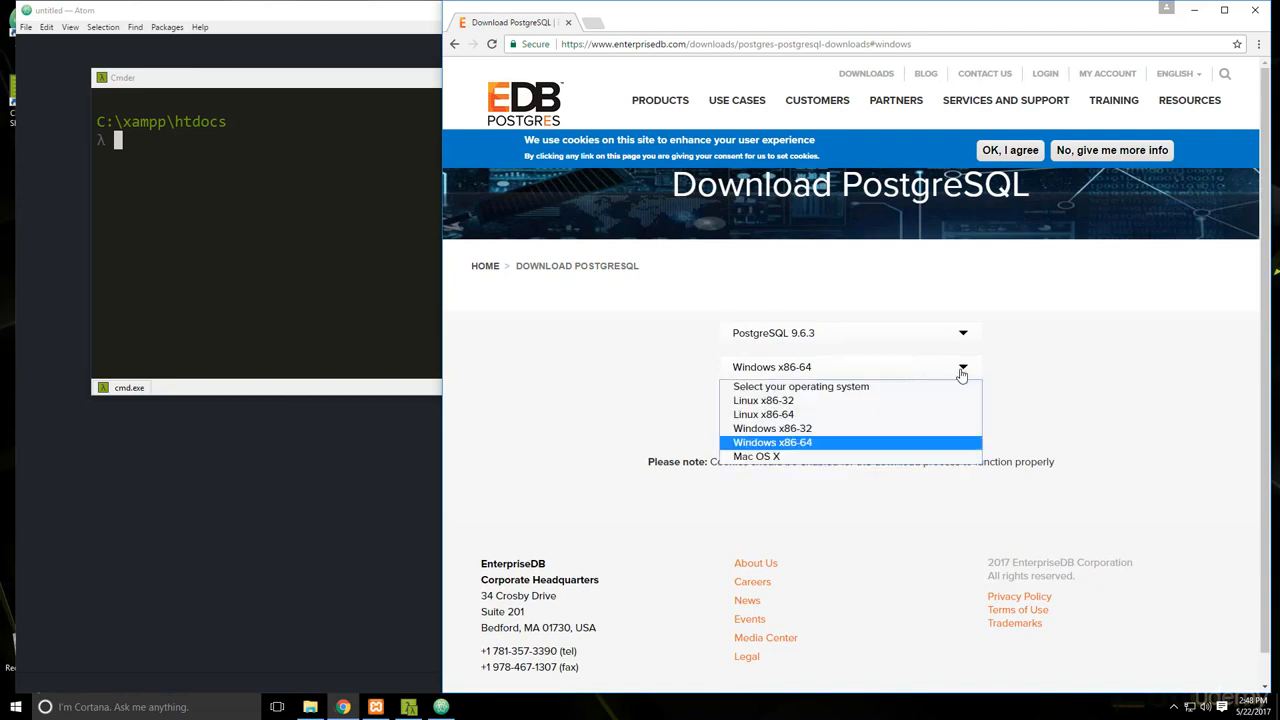
click(772, 442)
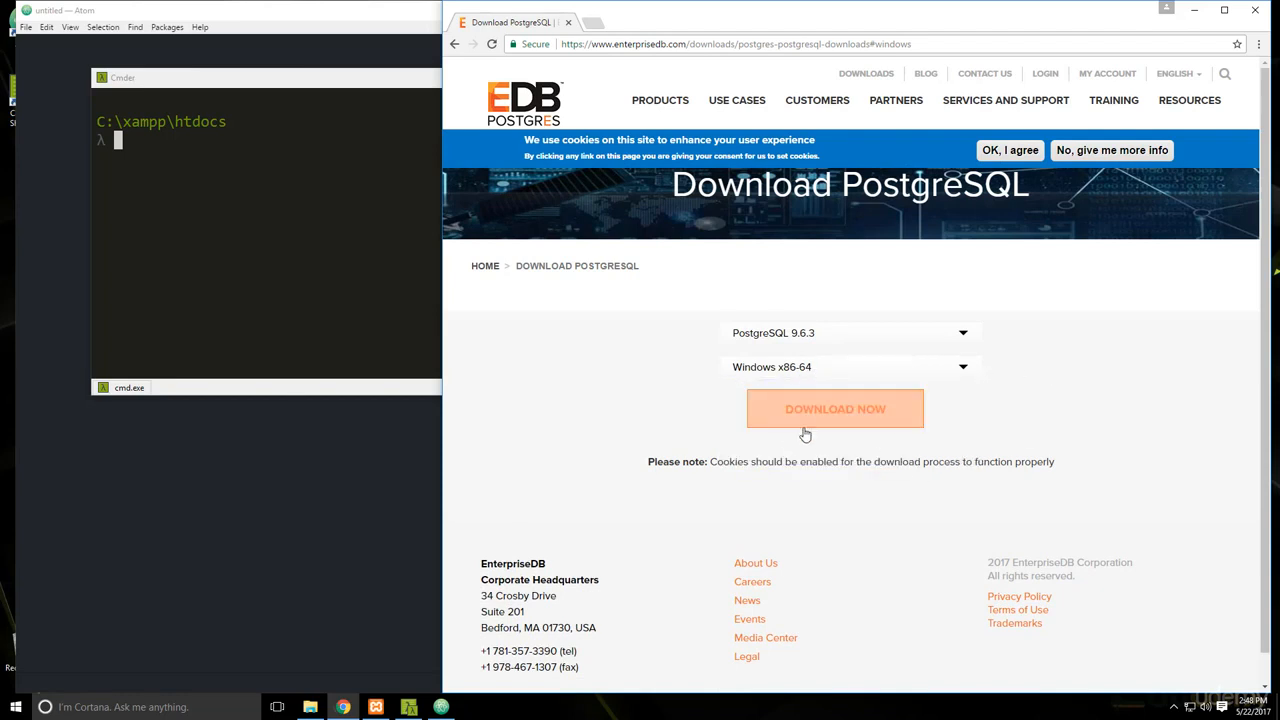
click(835, 409)
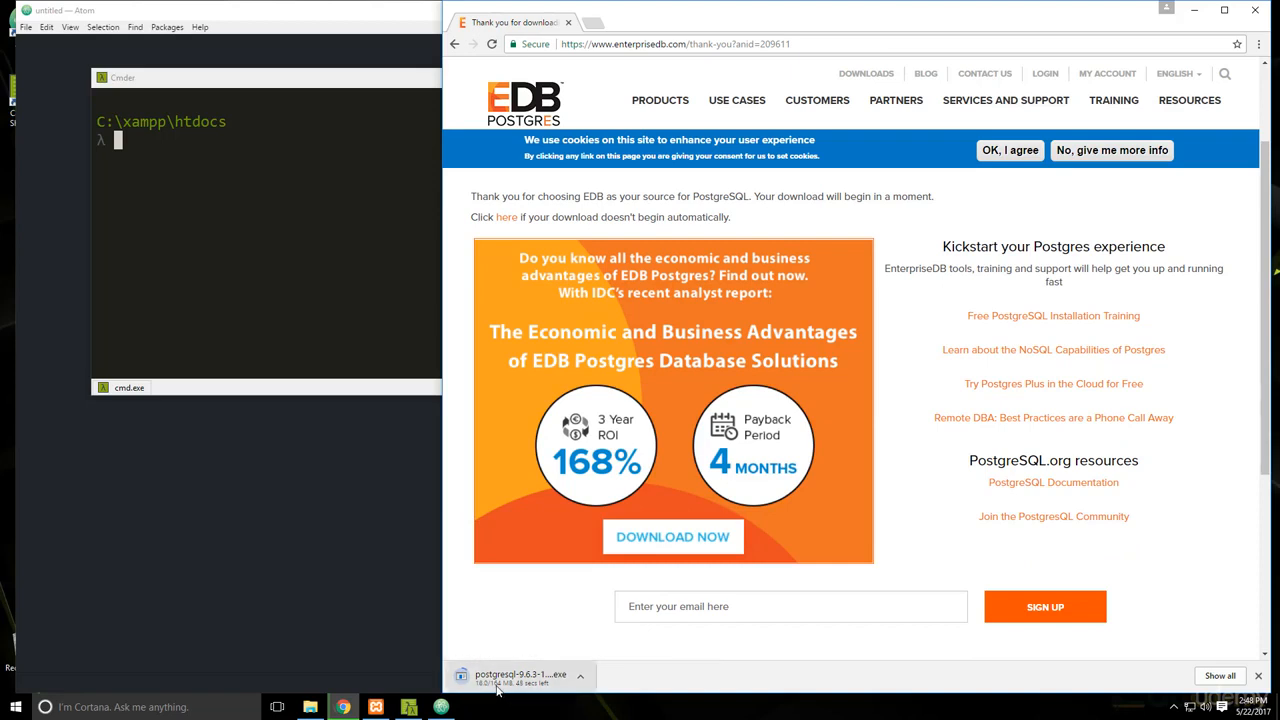
mouse_move(570, 655)
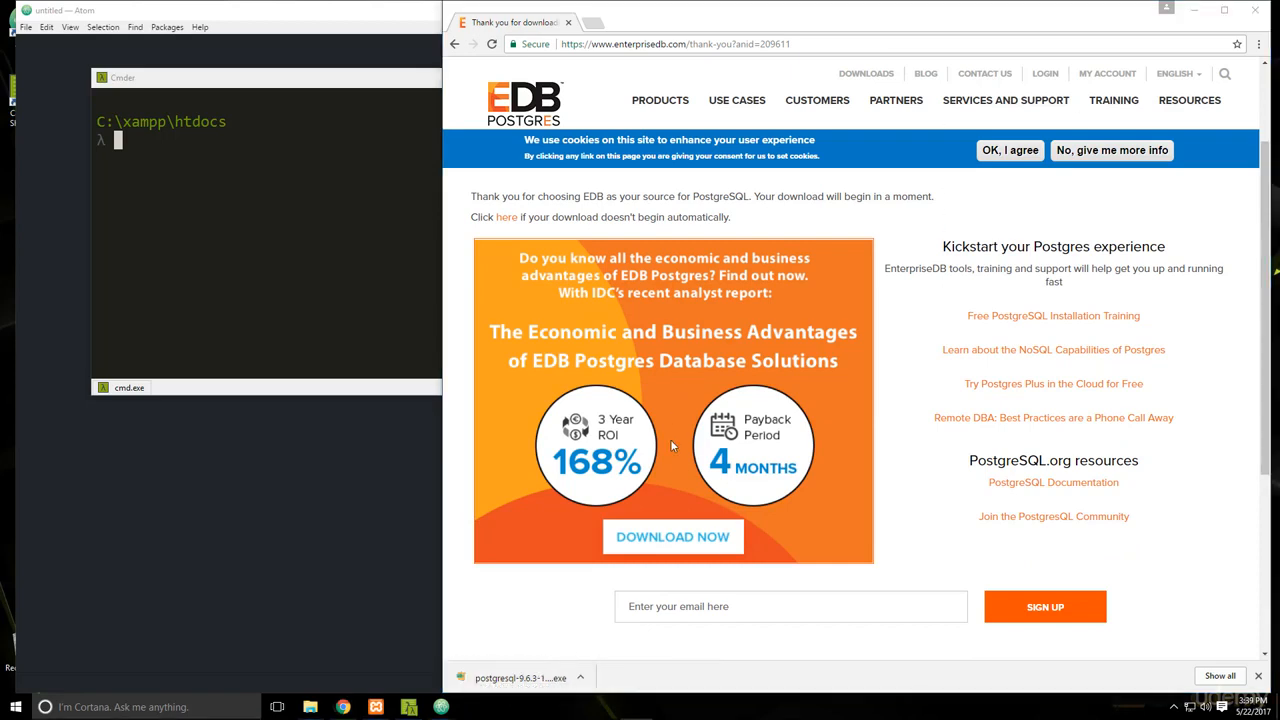
- Launch the downloaded PostgreSQL installer and approve the User Account Control prompt
click(580, 678)
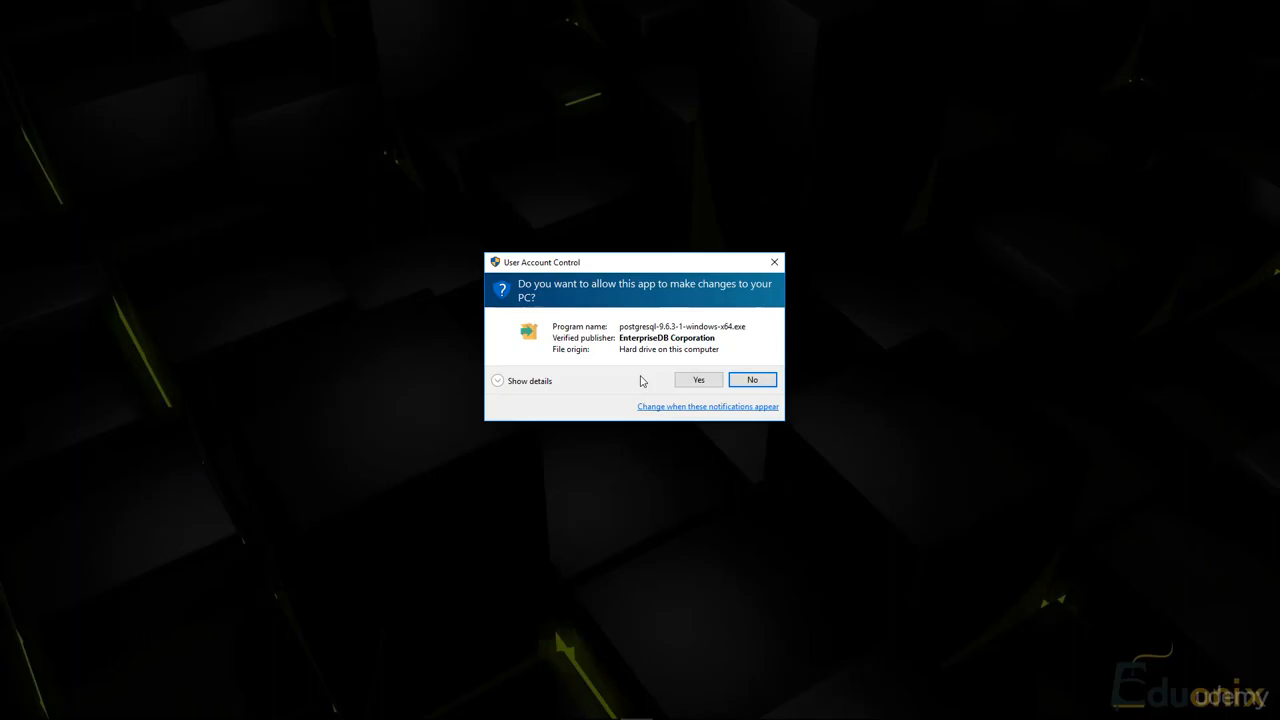
click(698, 379)
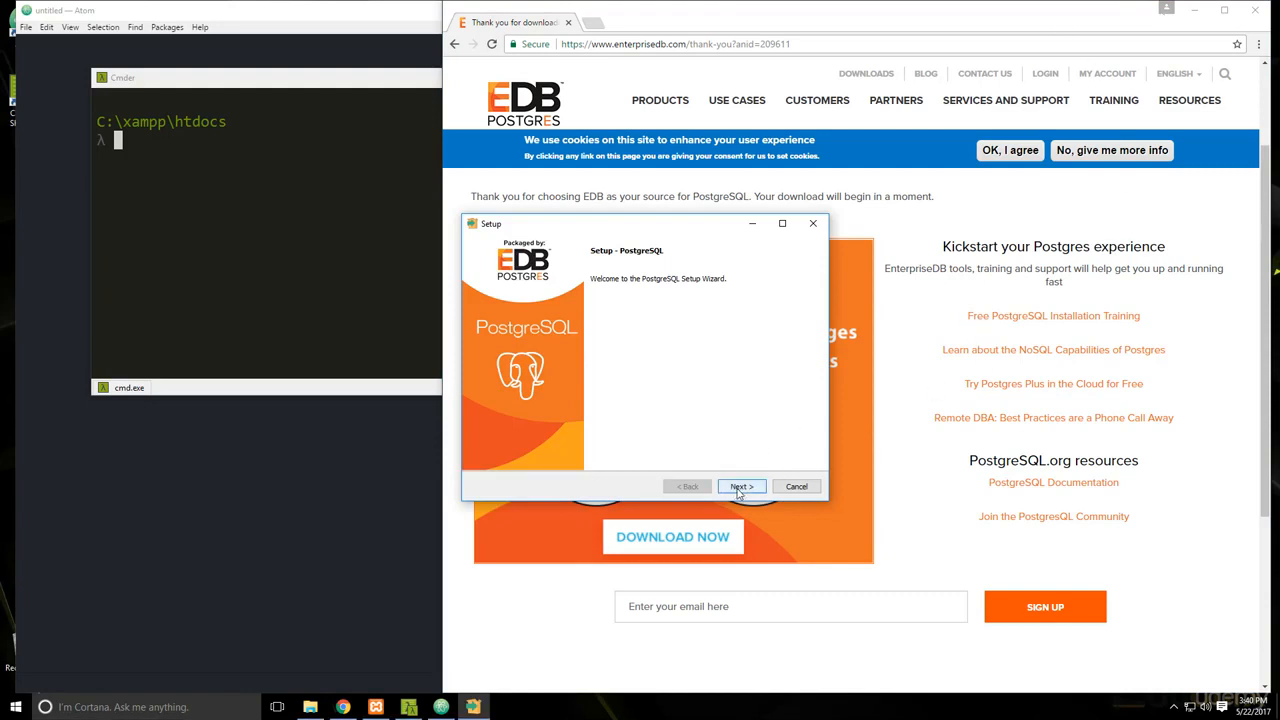
- Pass the welcome page and keep the default installation and data directories
click(741, 486)
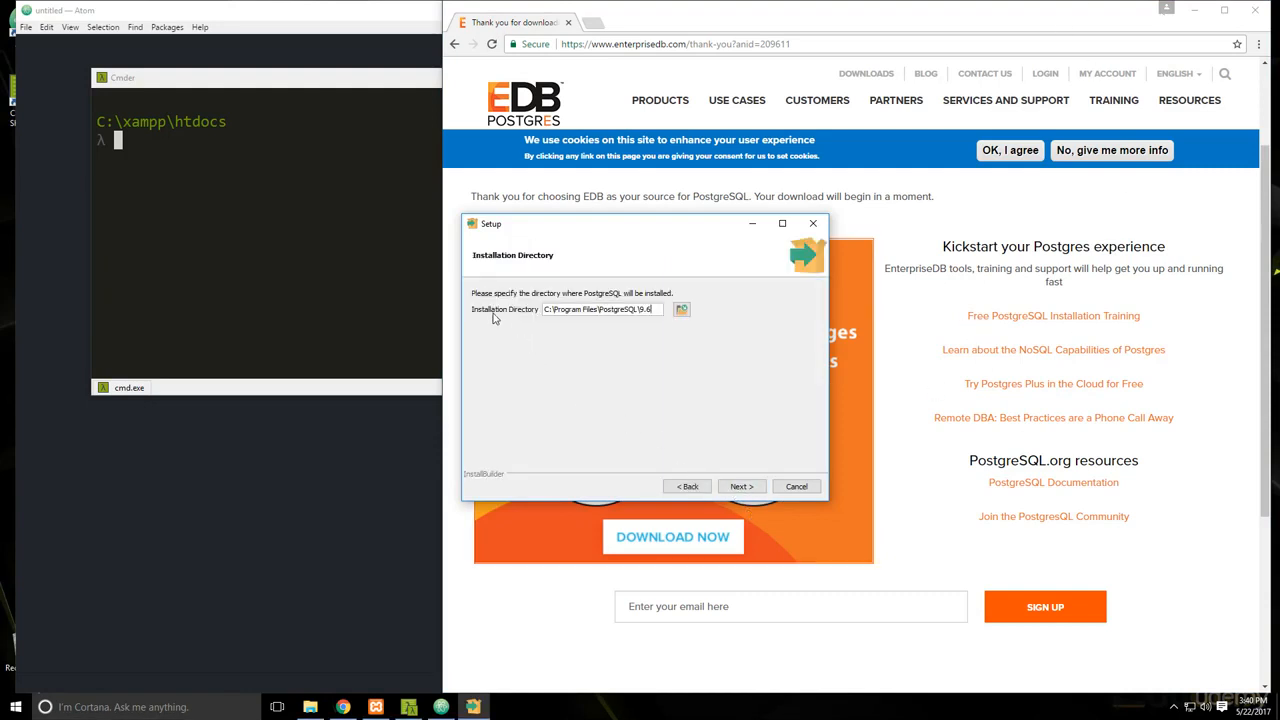
mouse_move(560, 322)
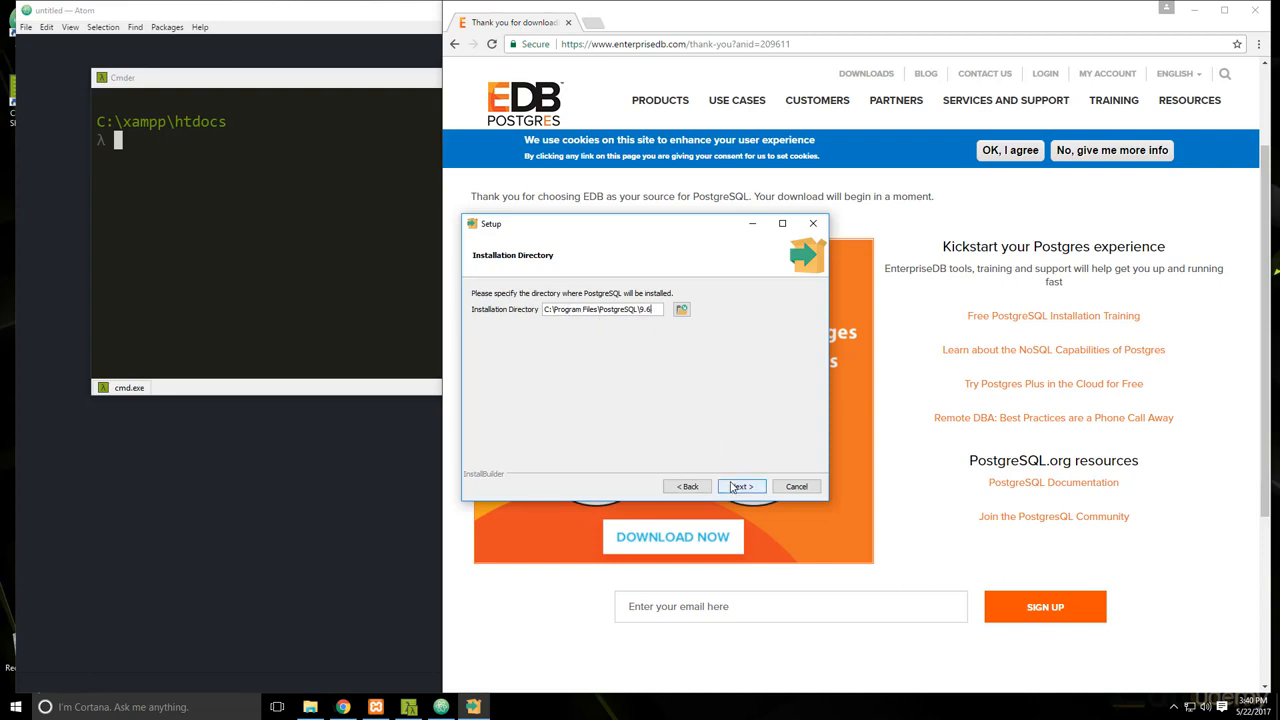
click(740, 486)
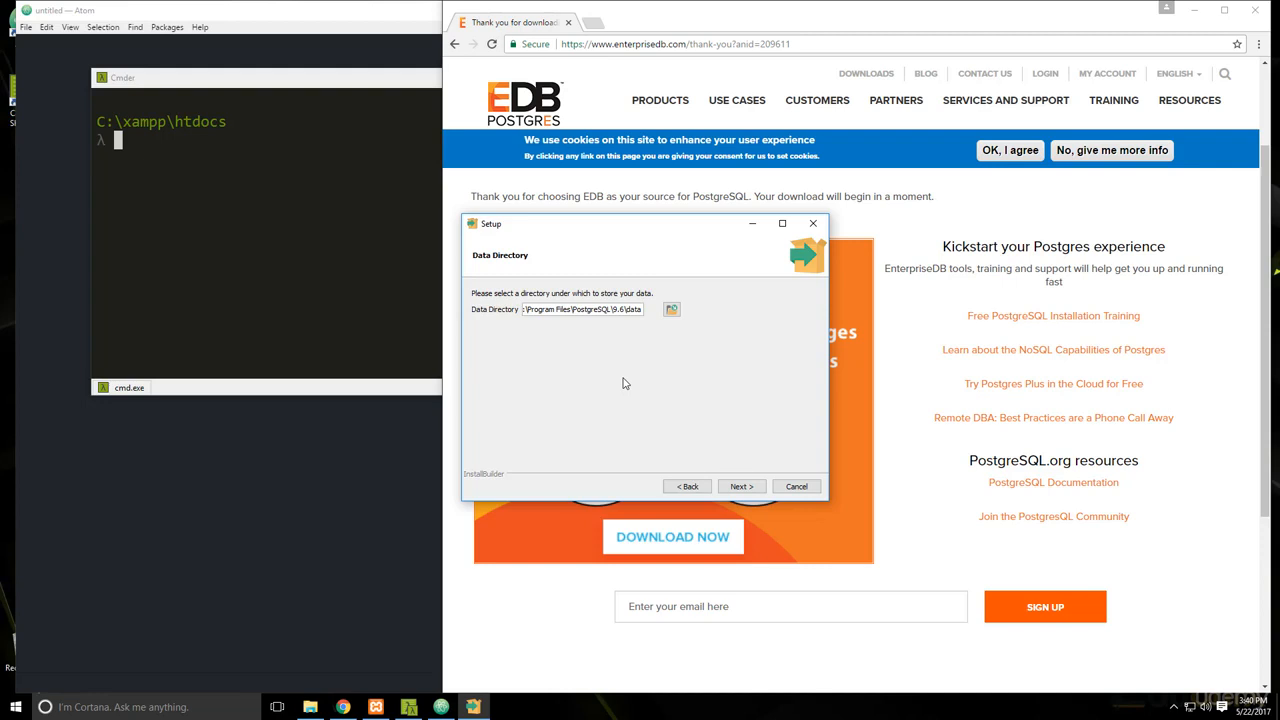
click(740, 486)
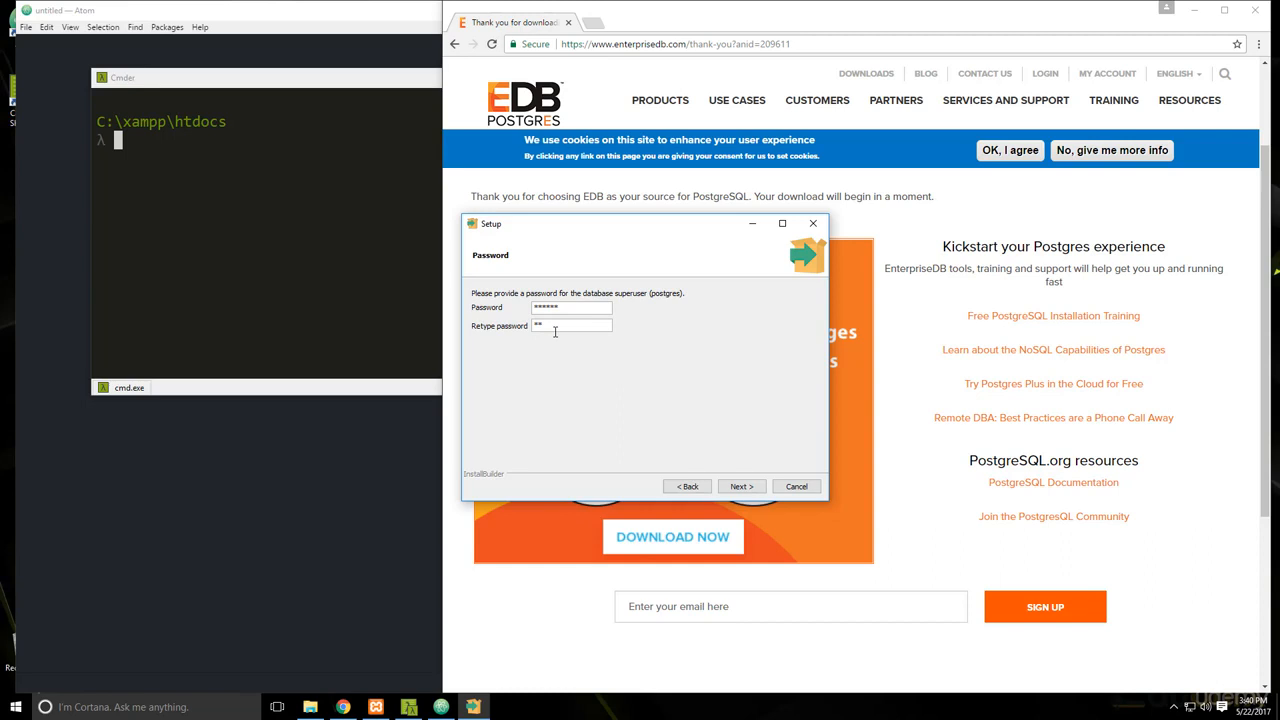
- Confirm the superuser password, keep port 5432 and the default locale, and install
click(740, 486)
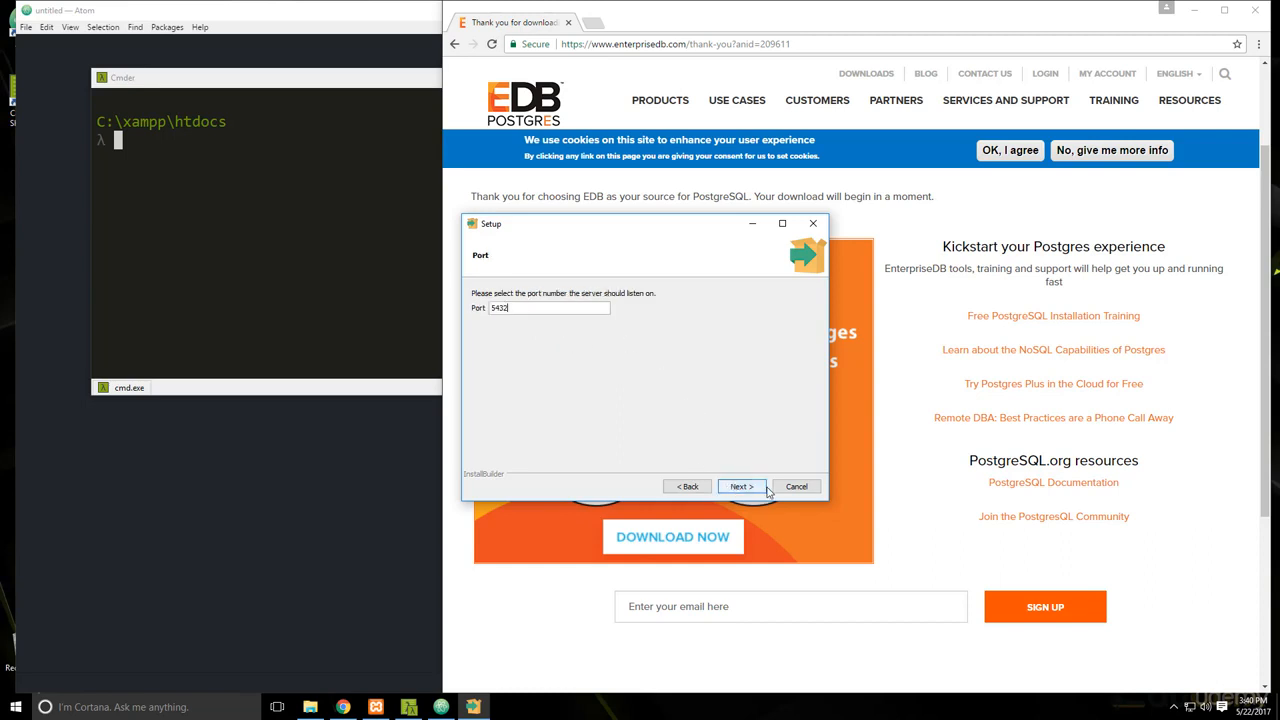
triple_click(549, 308)
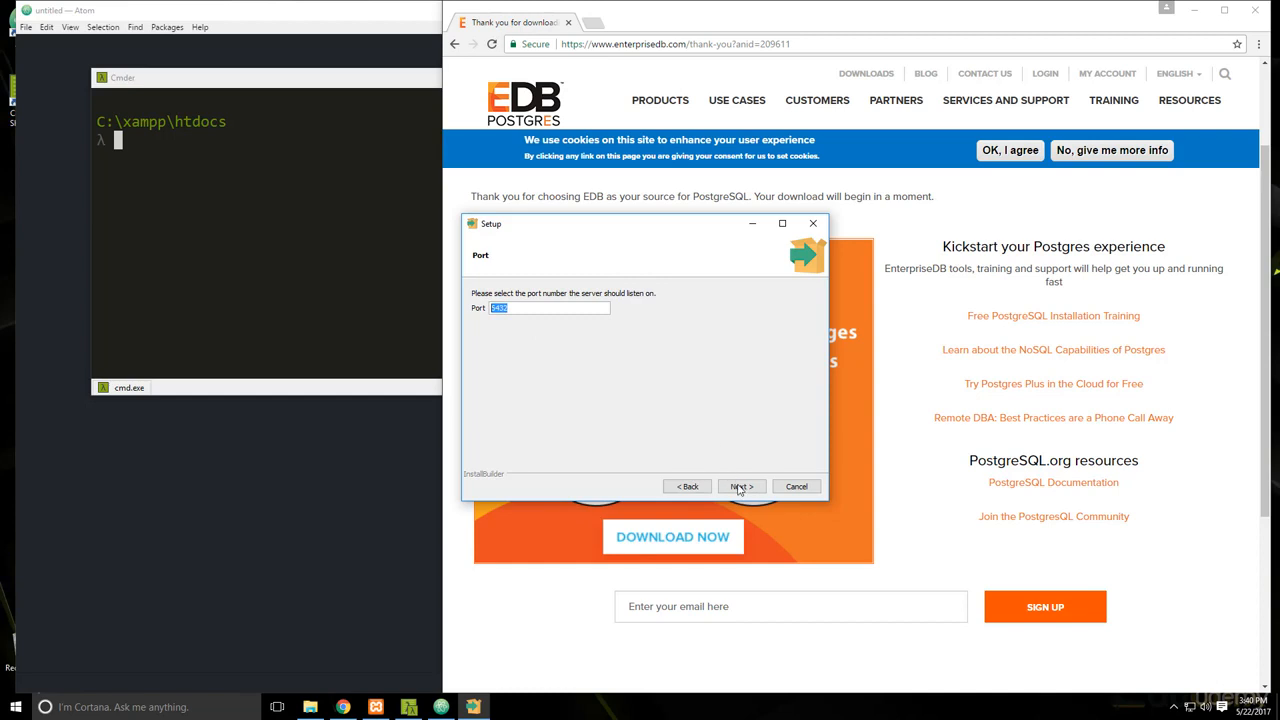
click(740, 486)
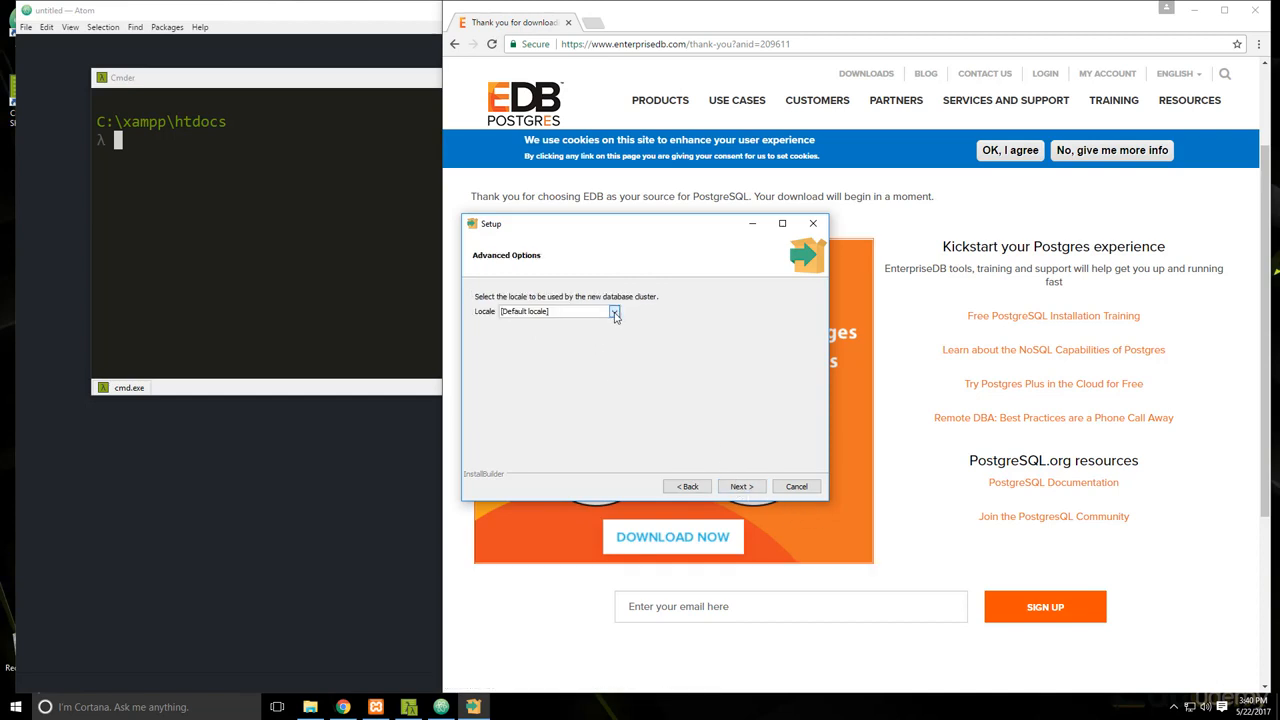
click(740, 486)
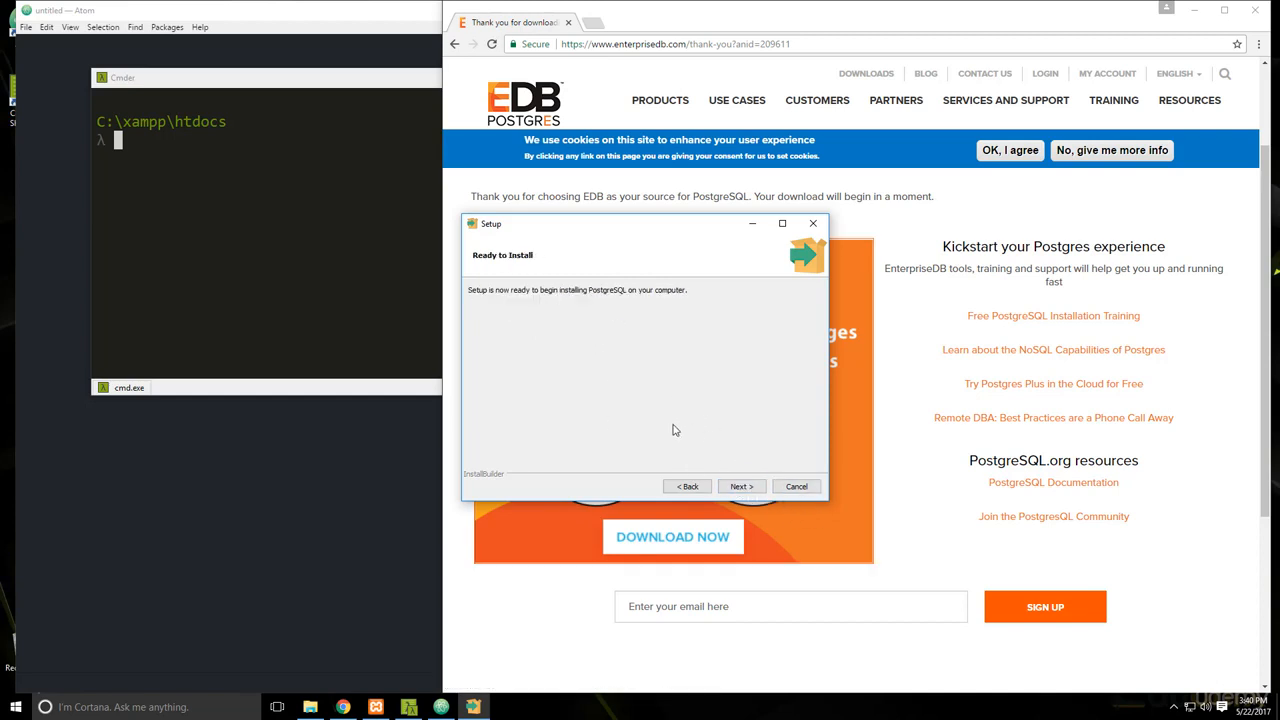
mouse_move(547, 302)
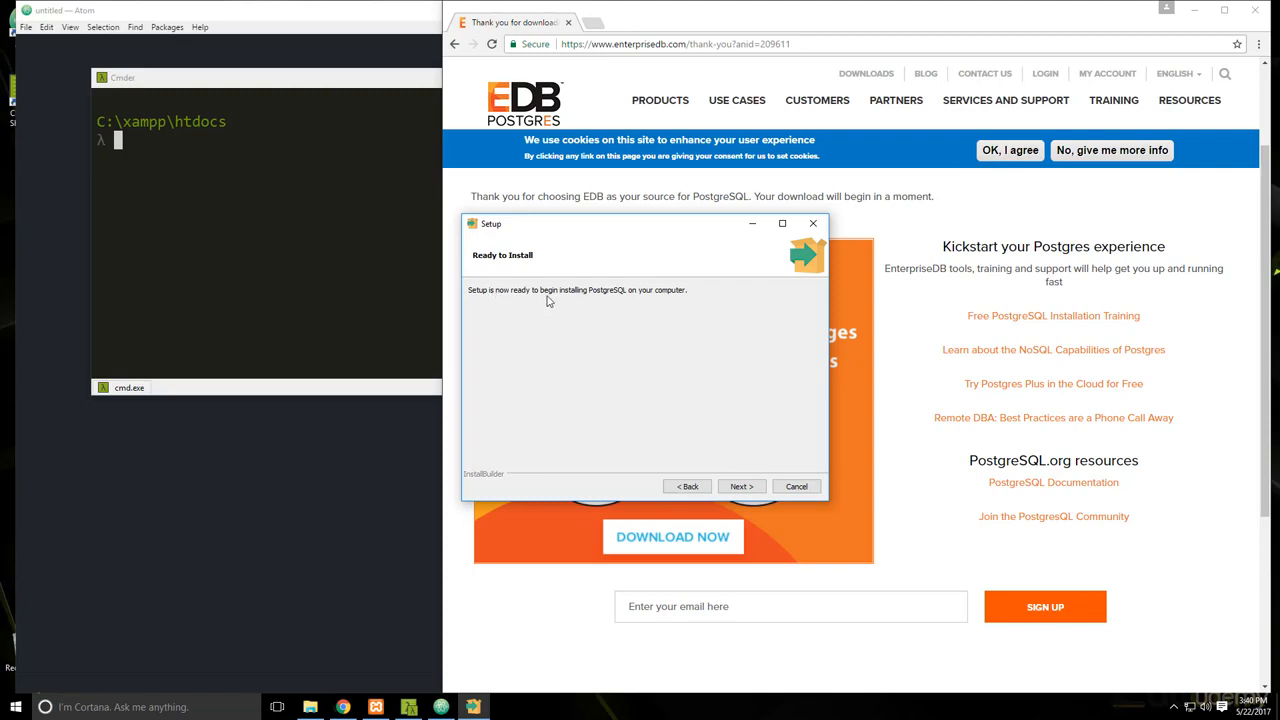
click(741, 486)
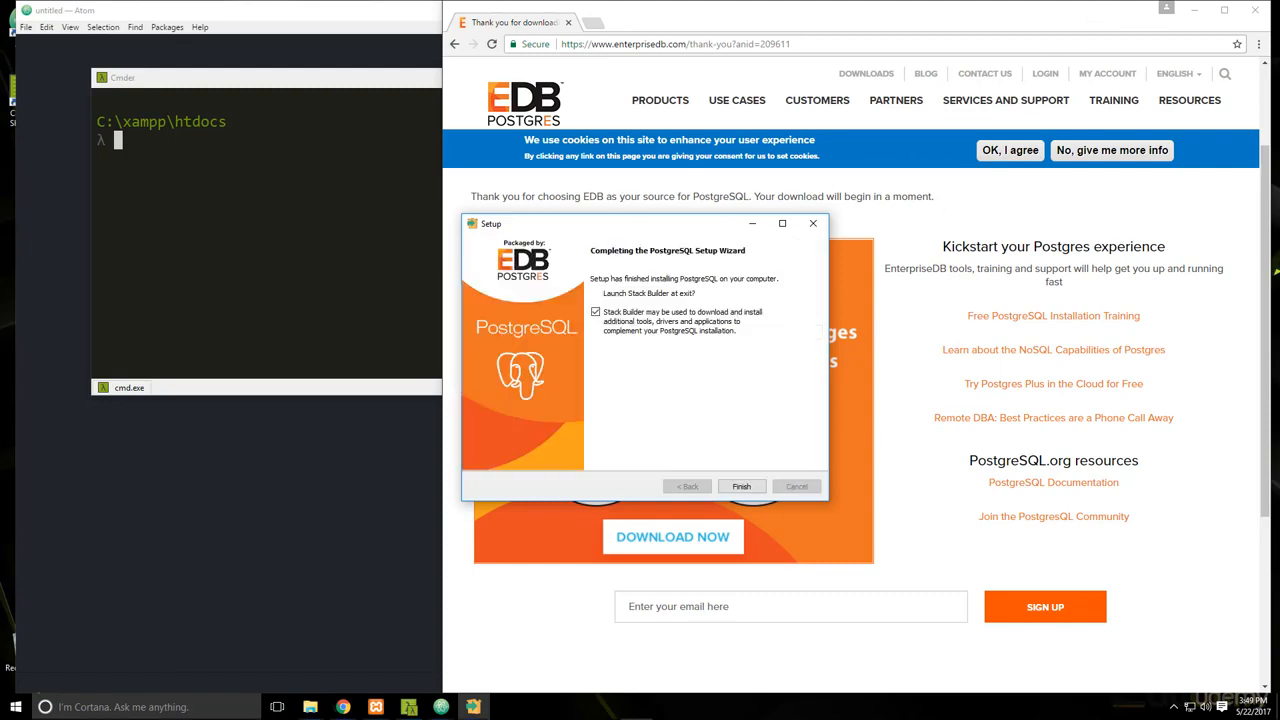
mouse_move(635, 412)
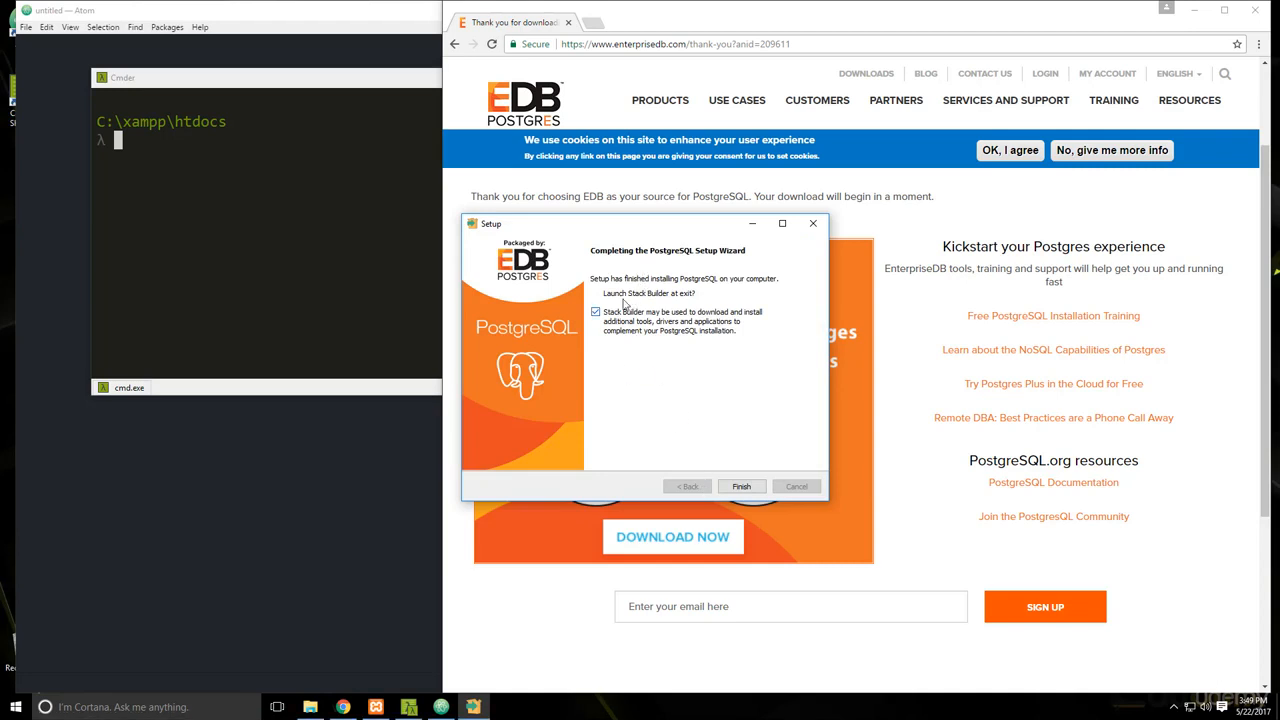
mouse_move(643, 308)
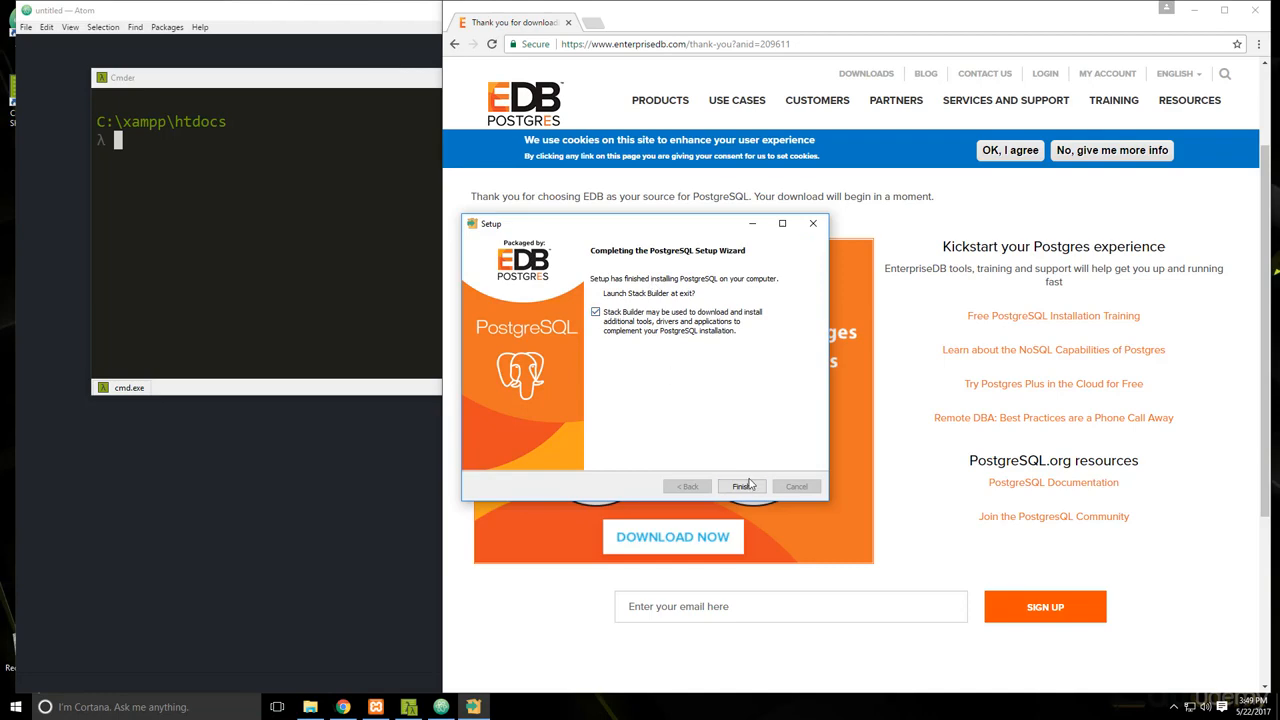
- Finish setup with 'Launch Stack Builder at exit' left checked
click(740, 486)
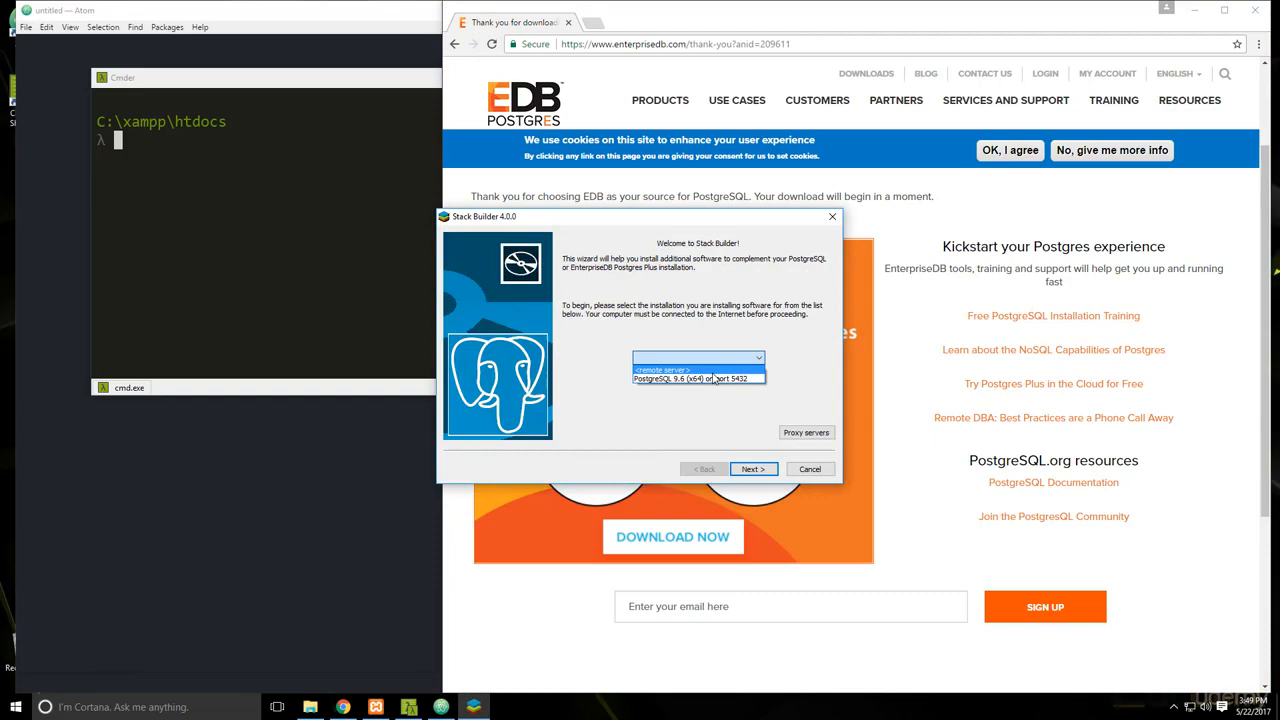
- Select PostgreSQL 9.6 on port 5432 and expand Add-ons and Database Drivers categories
click(753, 469)
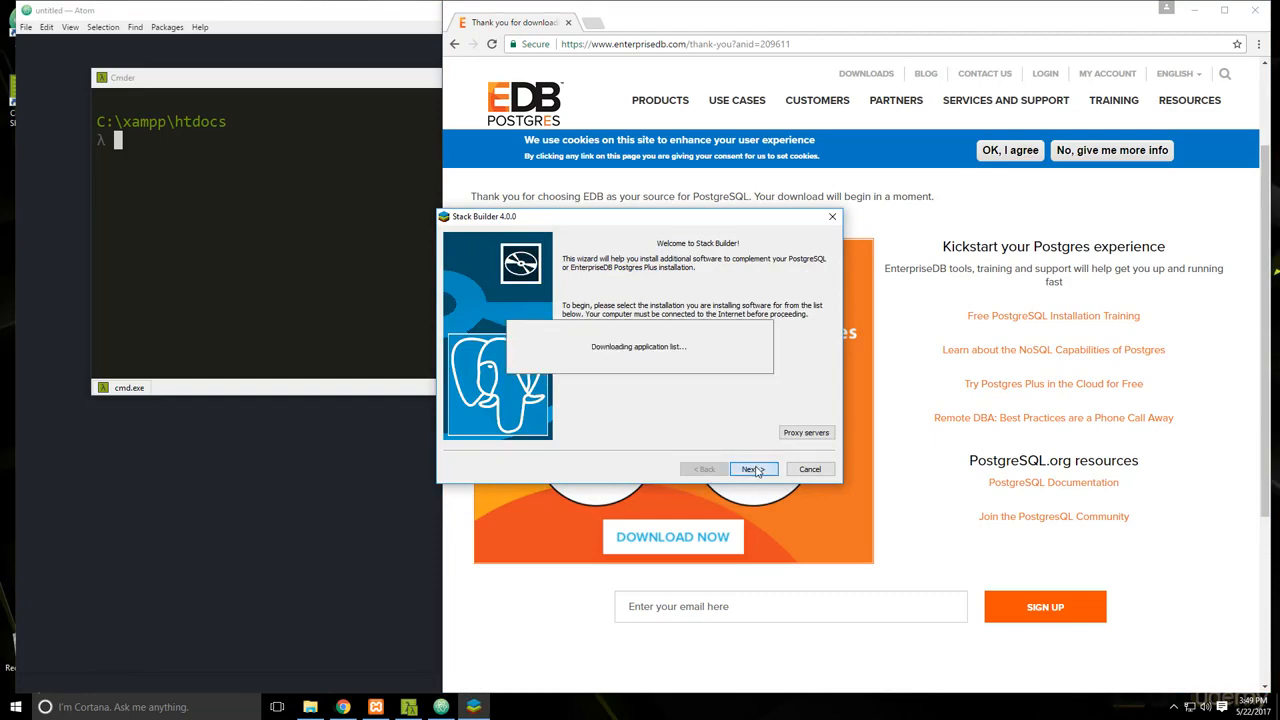
click(752, 468)
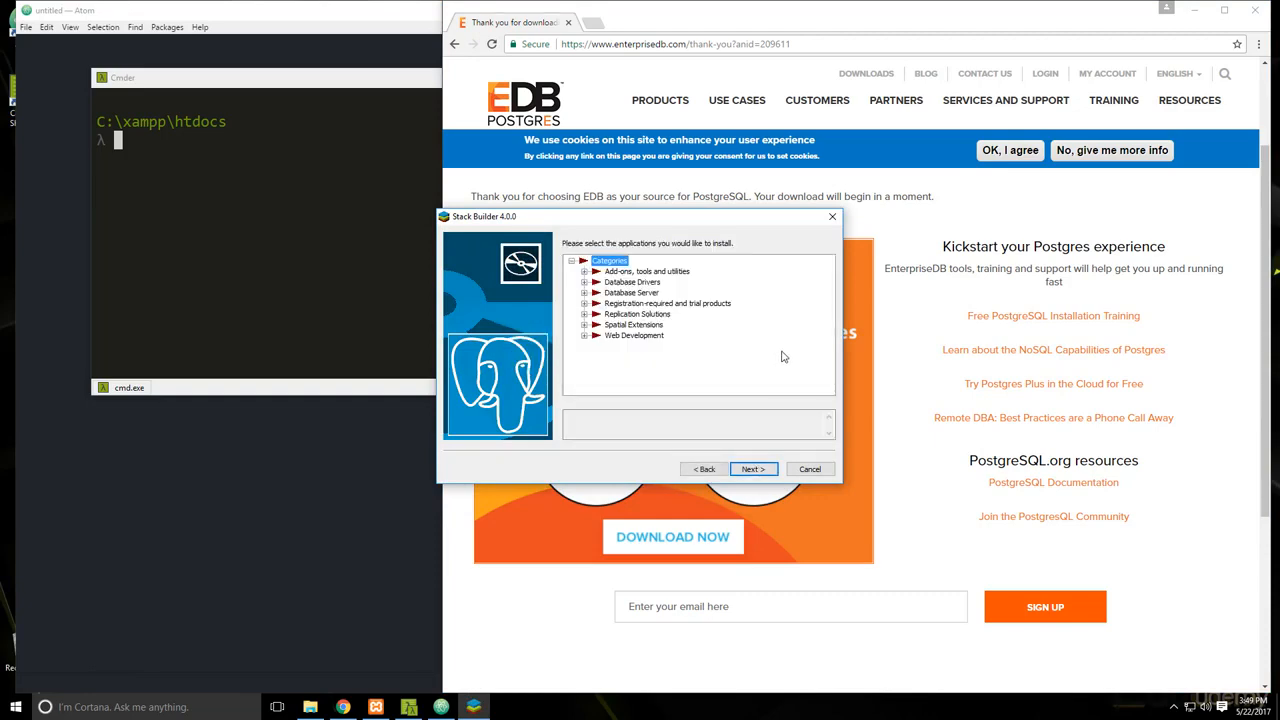
mouse_move(638, 337)
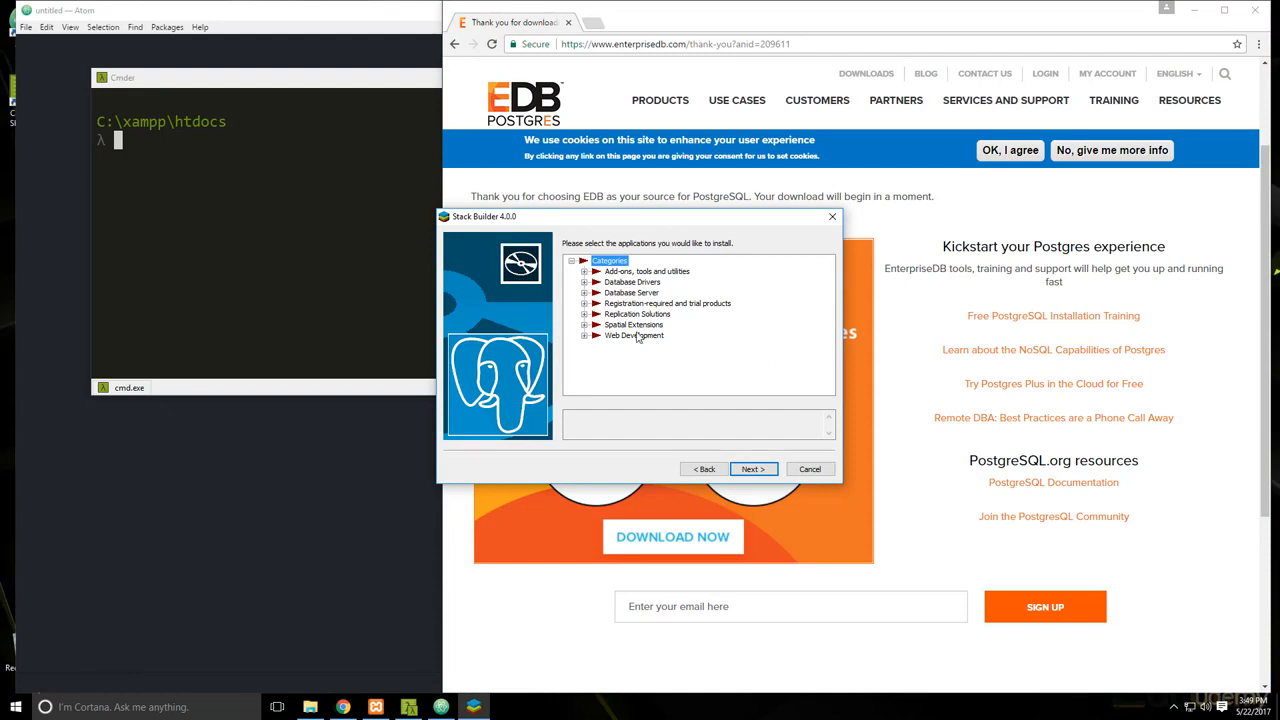
click(584, 271)
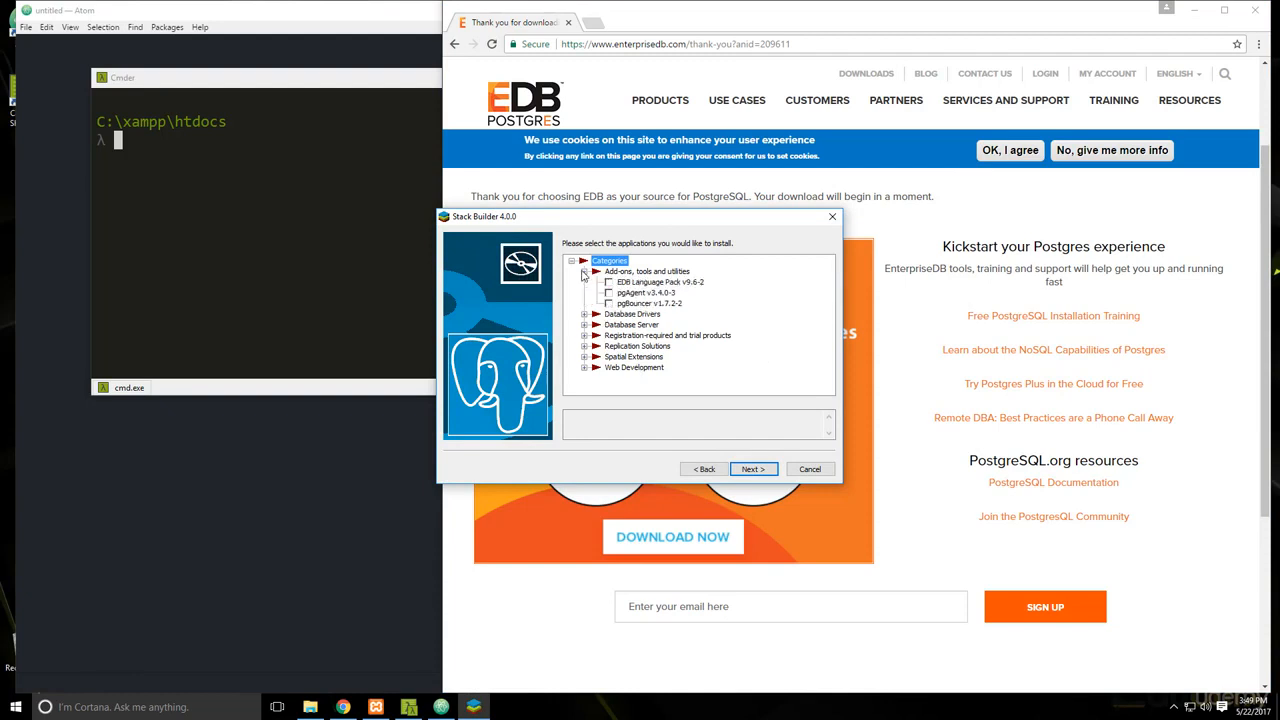
click(584, 314)
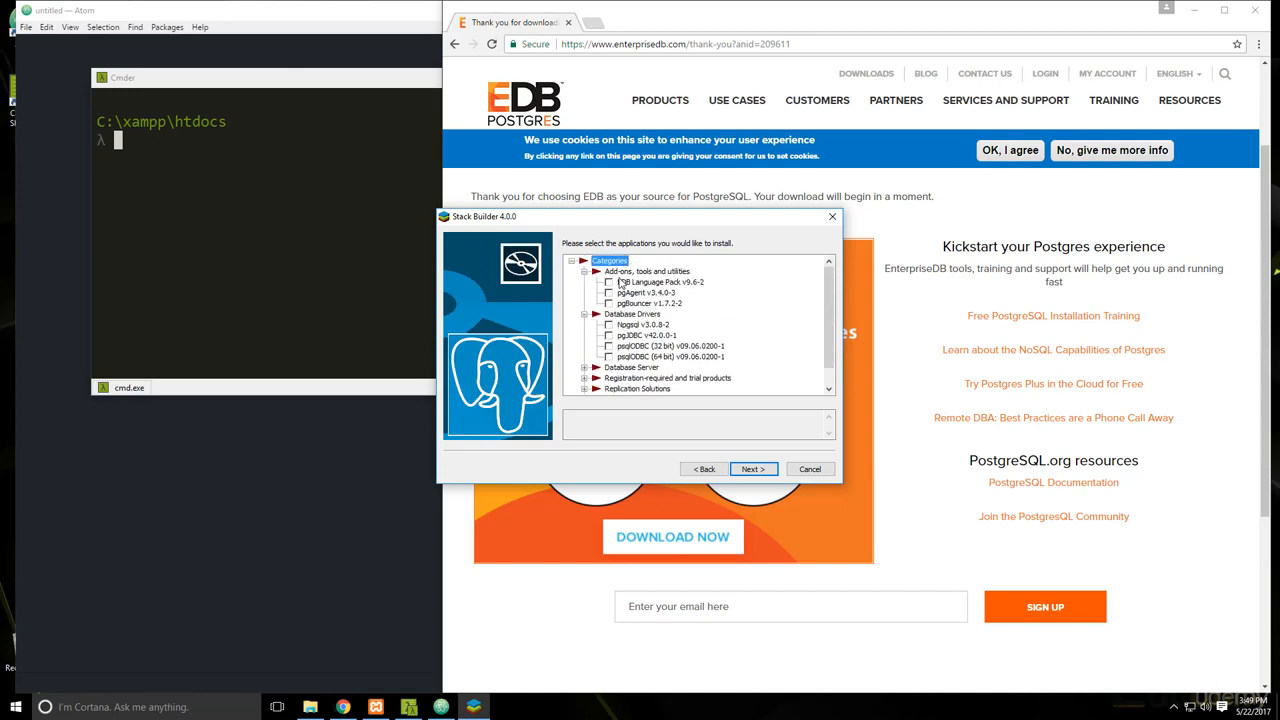
mouse_move(710, 281)
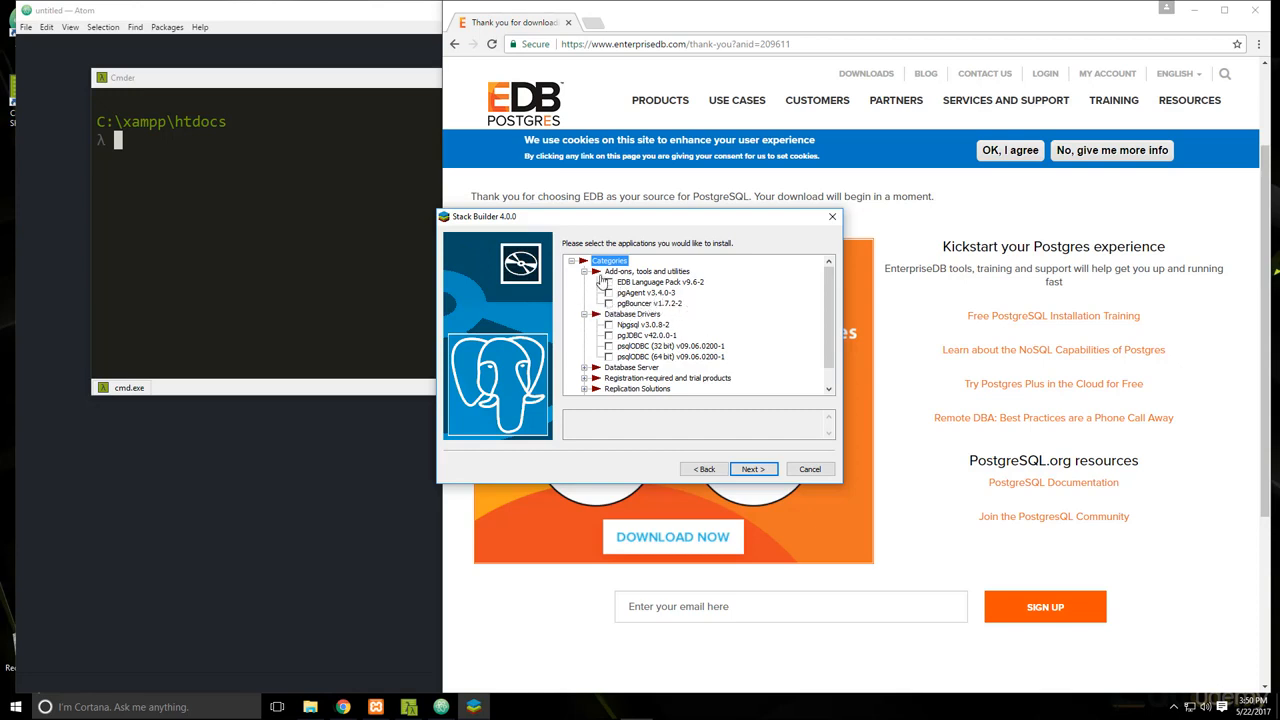
- Browse the Registration-required and EnterpriseDB Tools categories, then cancel Stack Builder
click(585, 271)
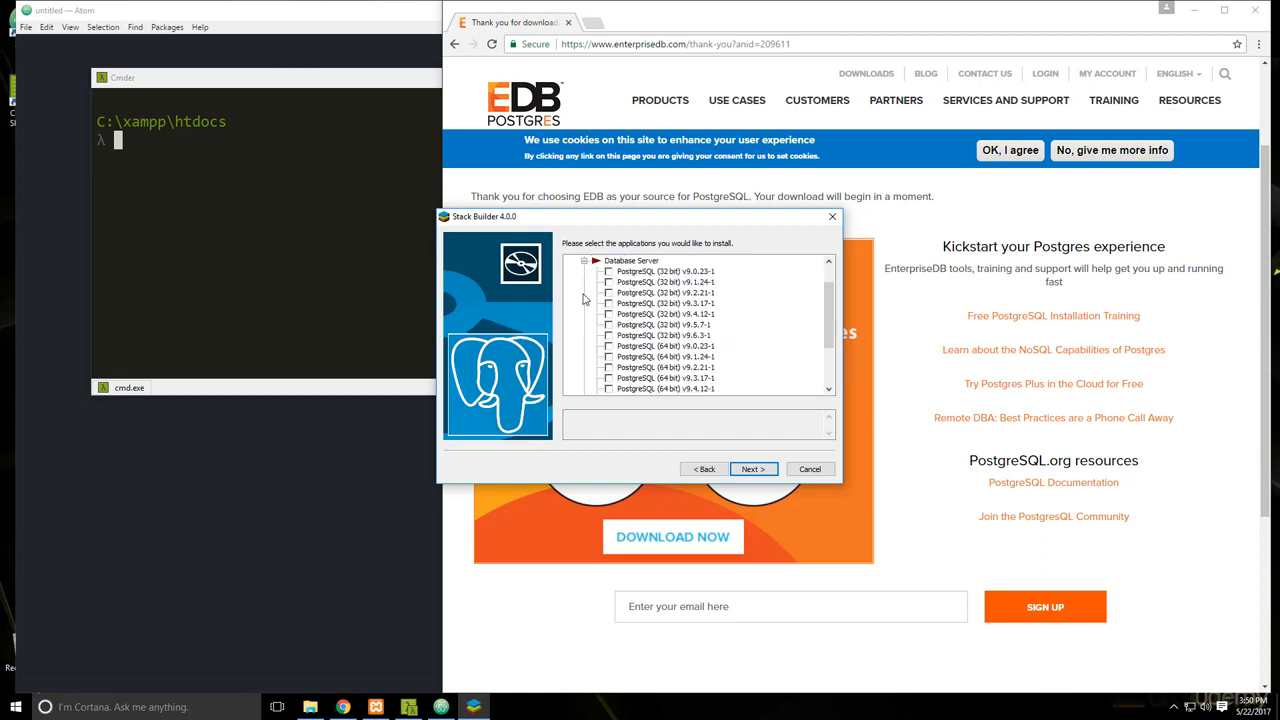
click(571, 260)
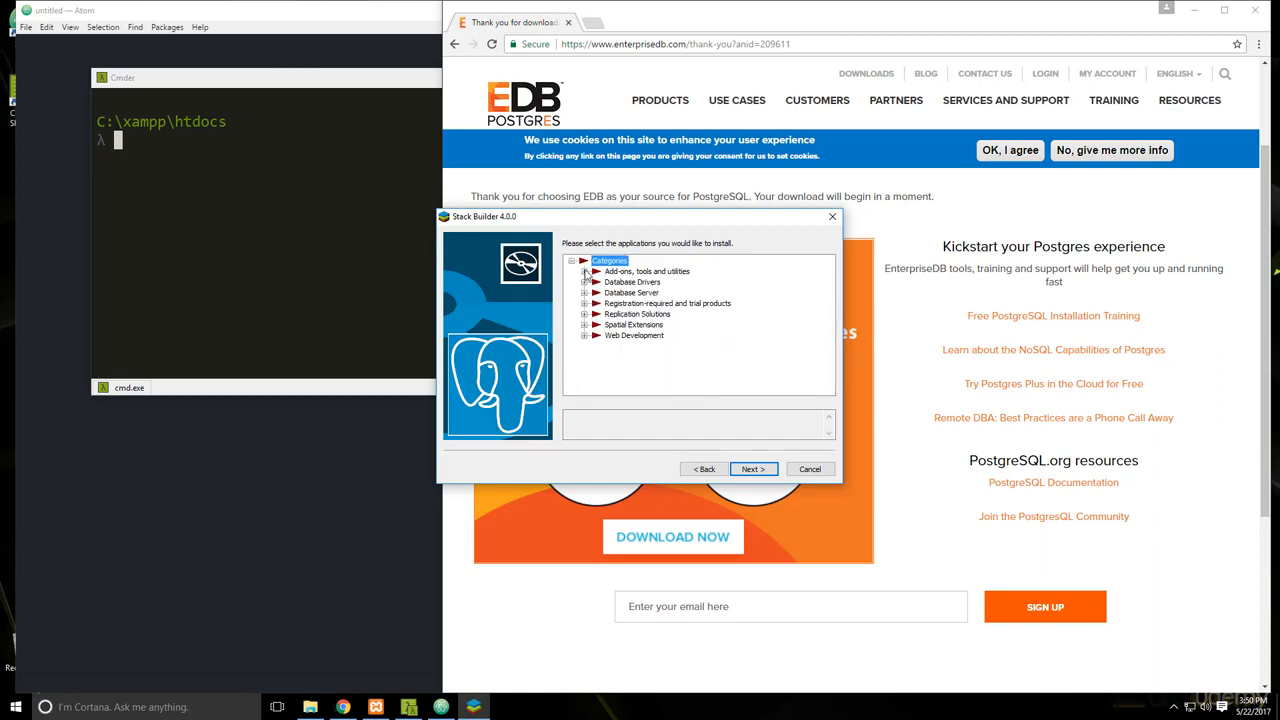
click(585, 303)
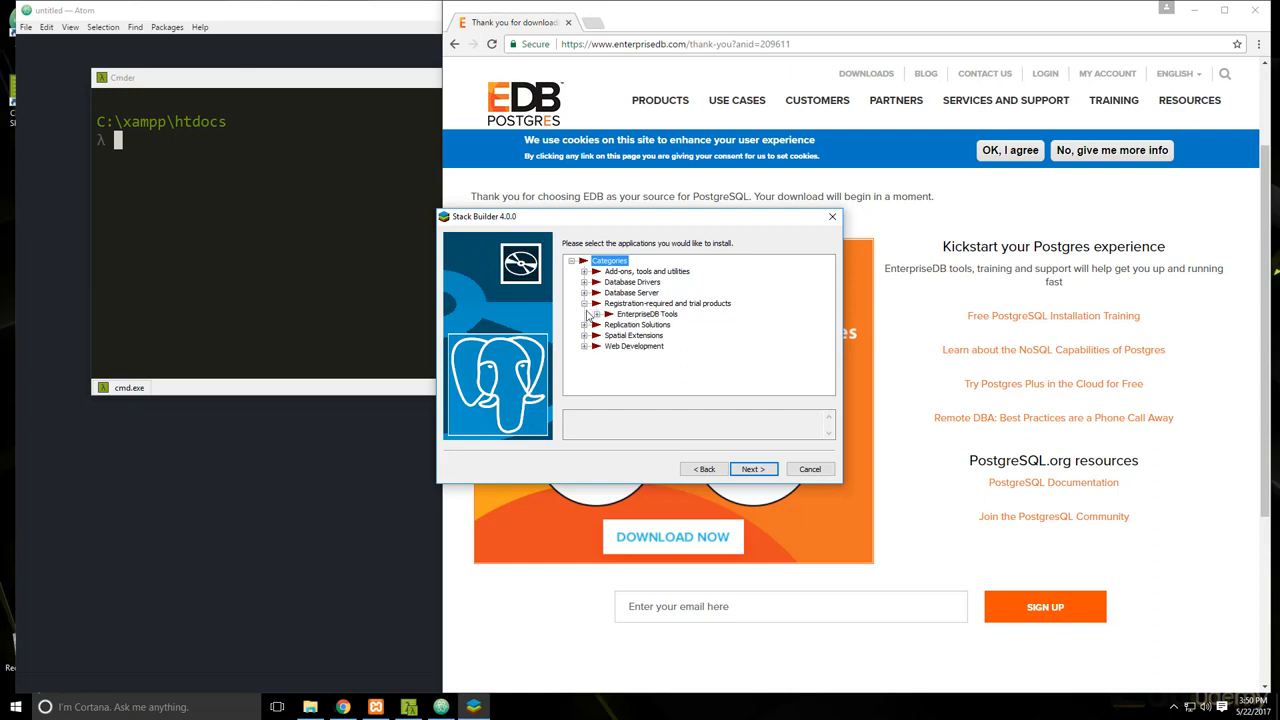
click(585, 313)
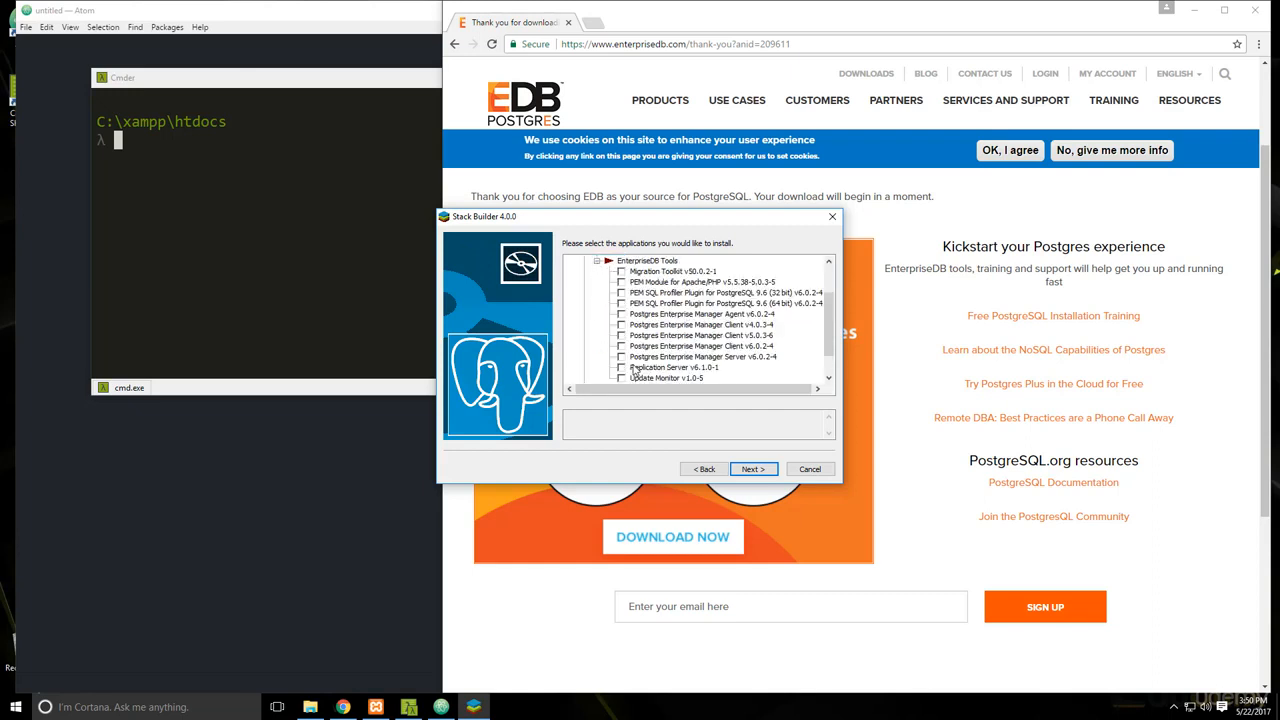
scroll(down, 3)
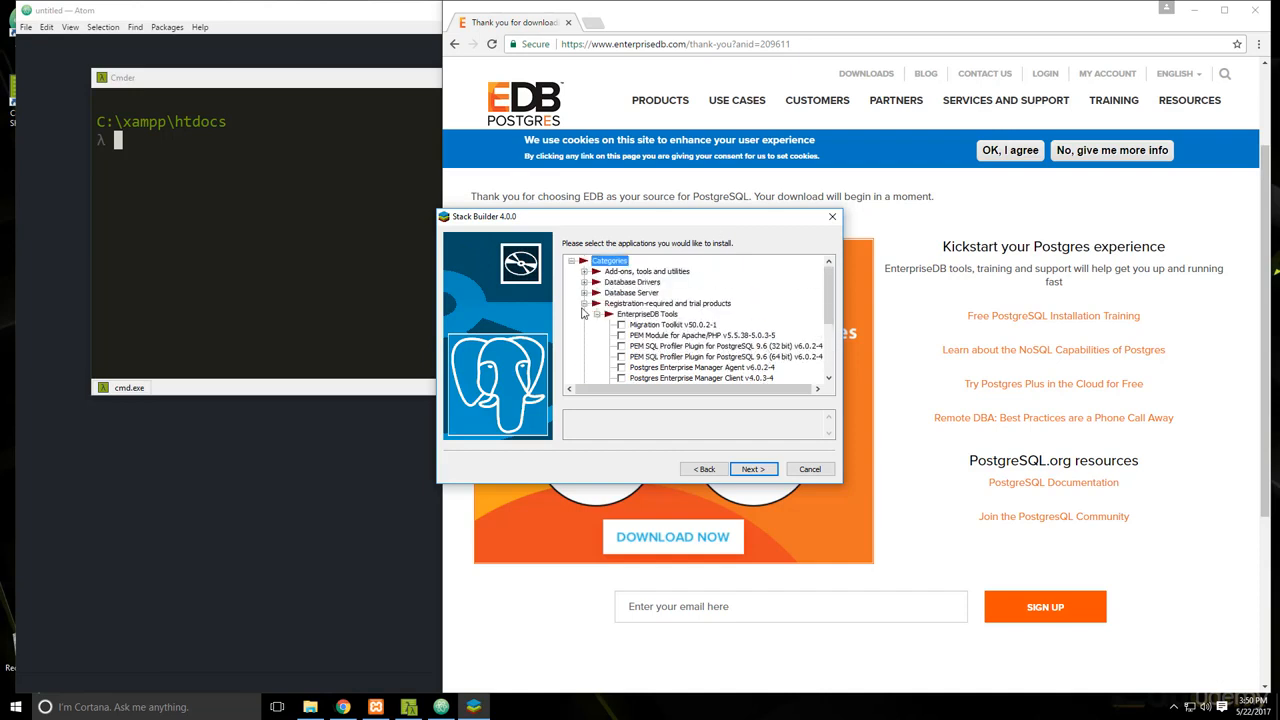
click(597, 313)
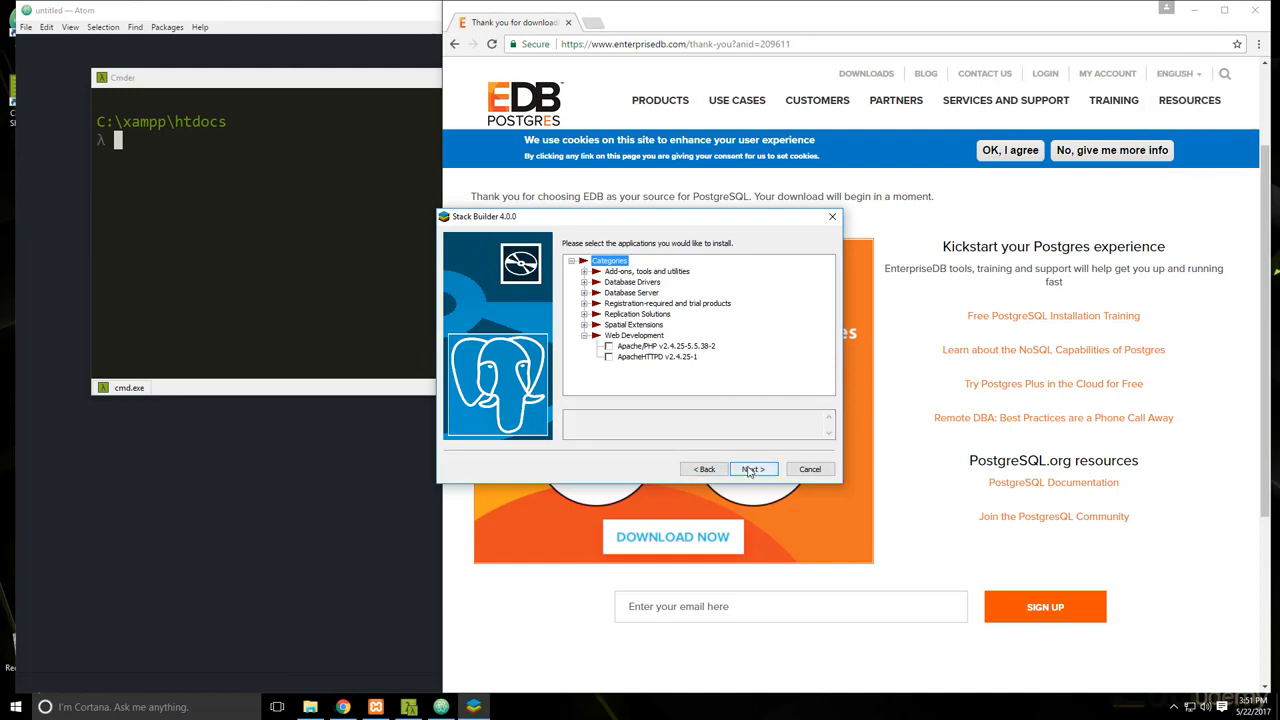
click(752, 469)
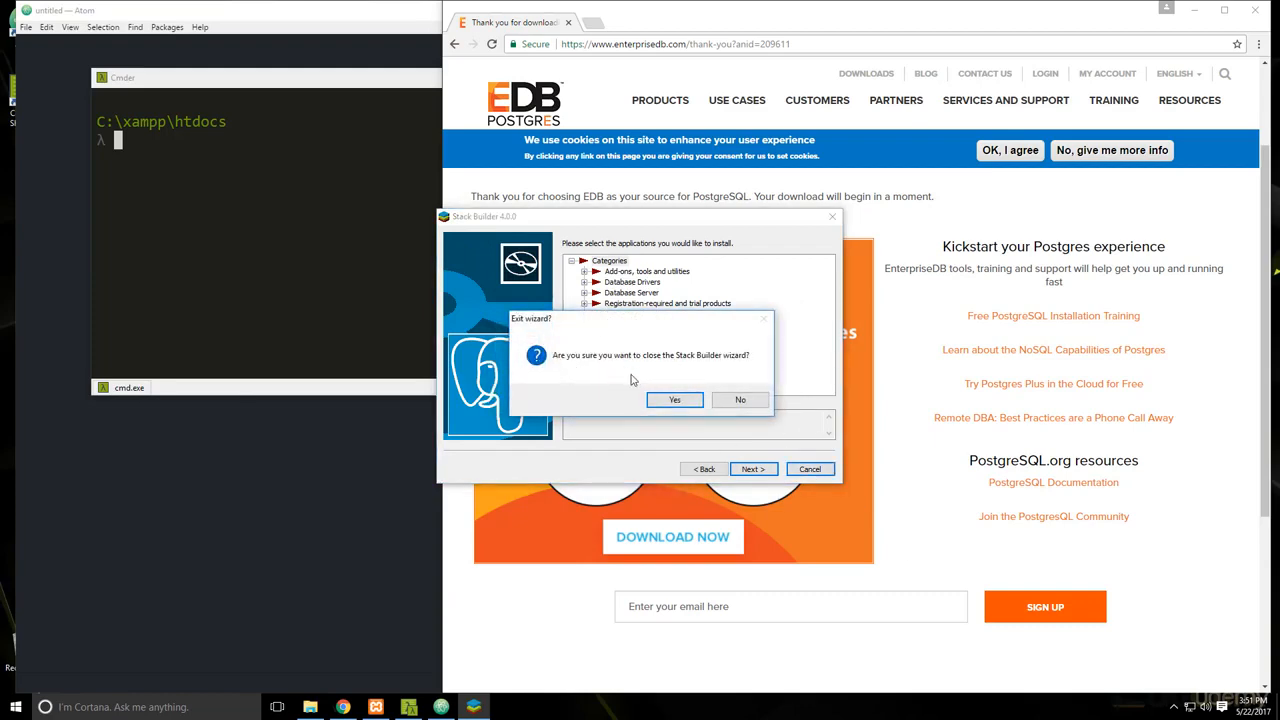
click(674, 399)
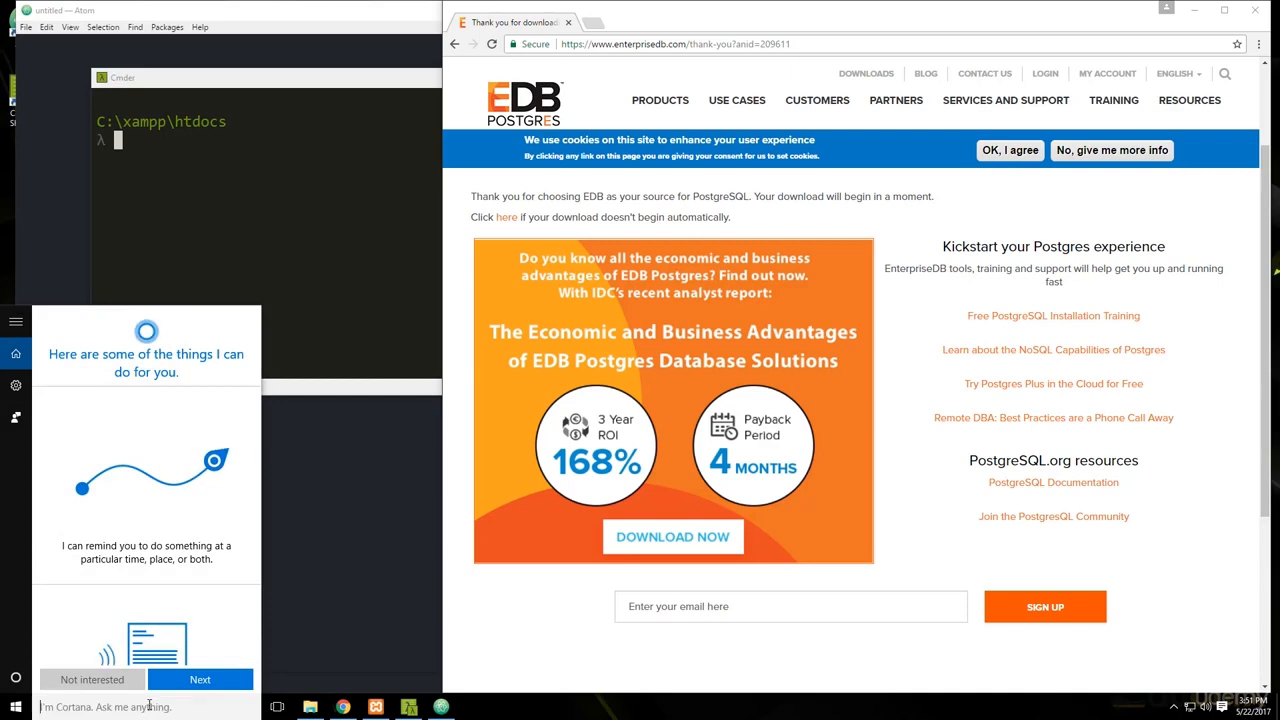
- Search Windows for 'pg' and open the pgAdmin 4 desktop app
text(pg)
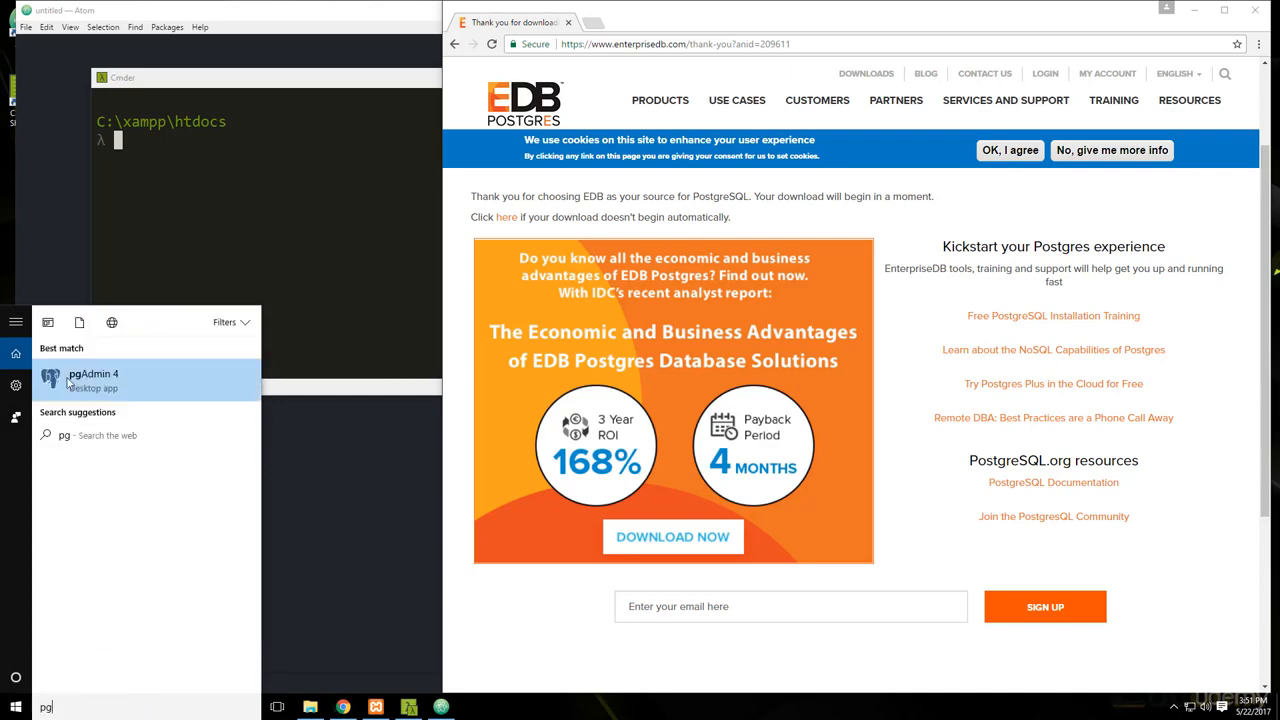
mouse_move(90, 375)
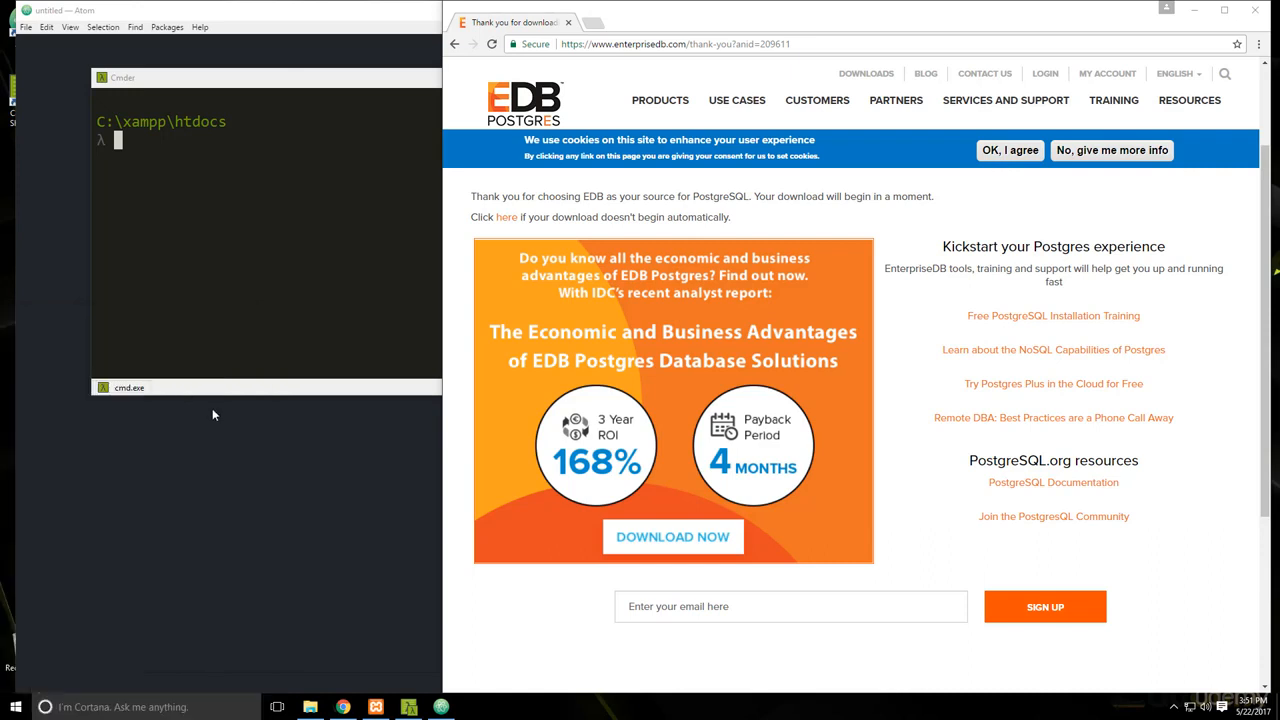
mouse_move(658, 256)
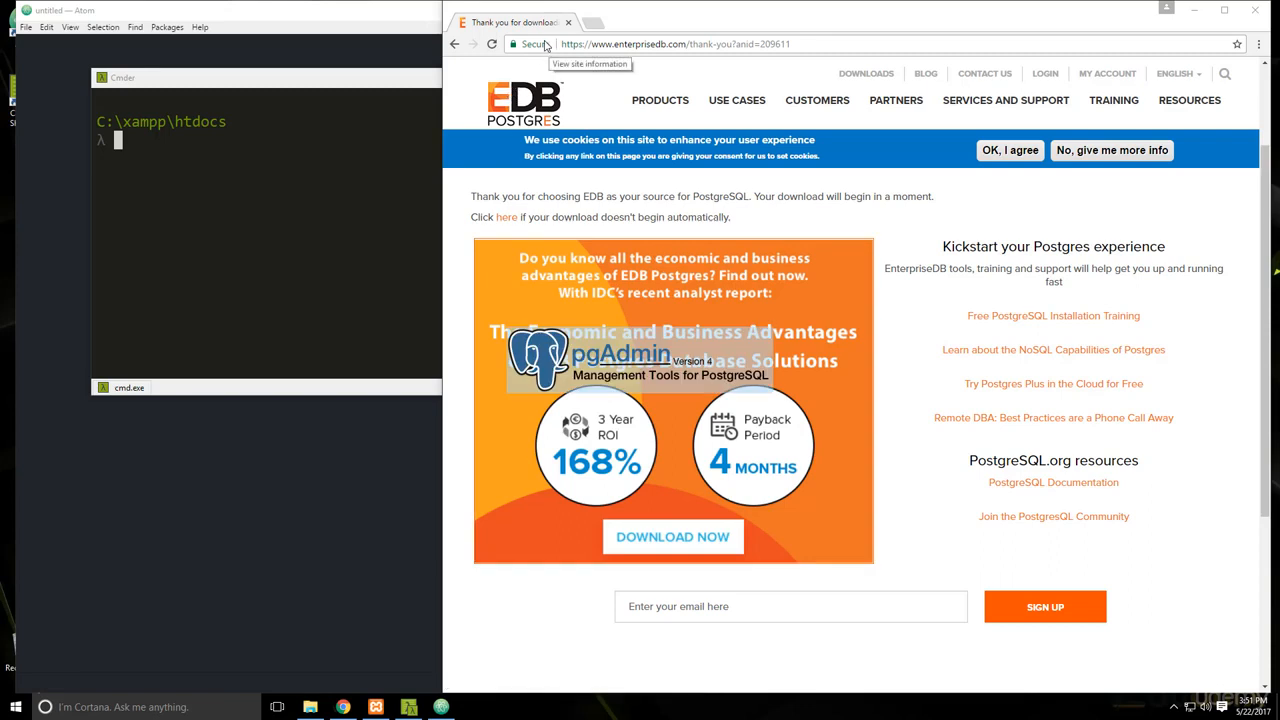
mouse_move(619, 242)
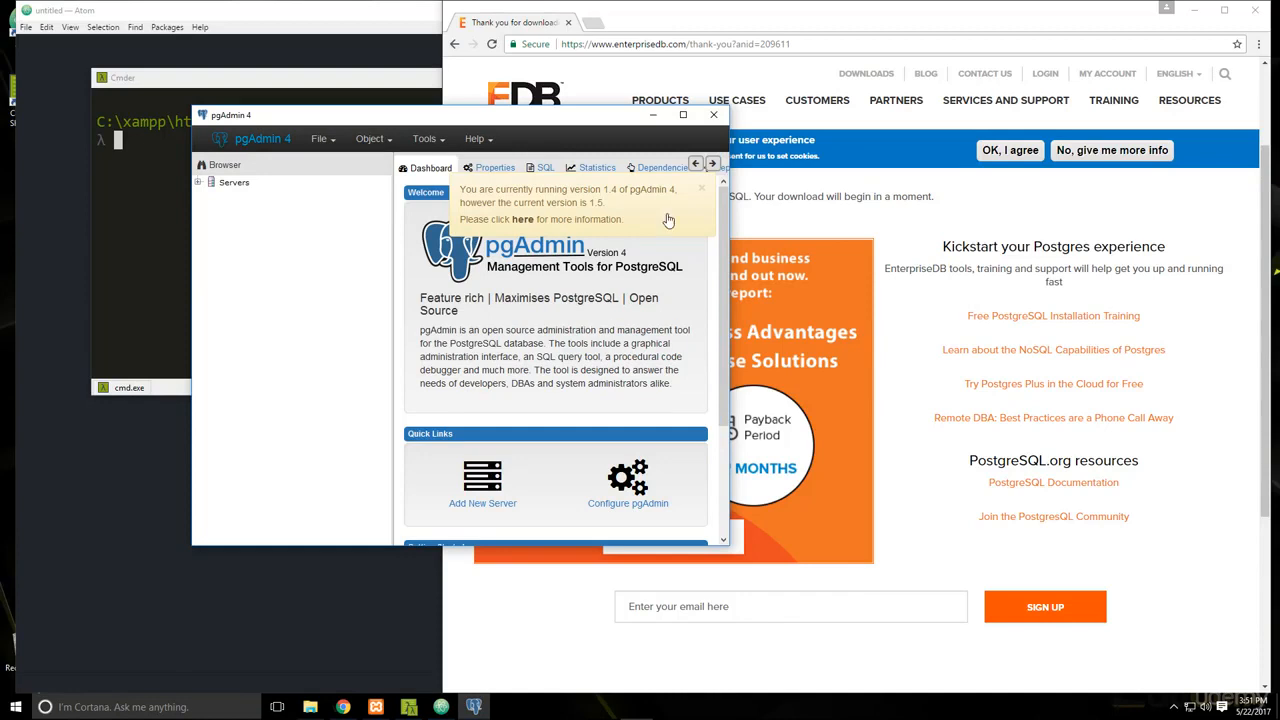
click(702, 188)
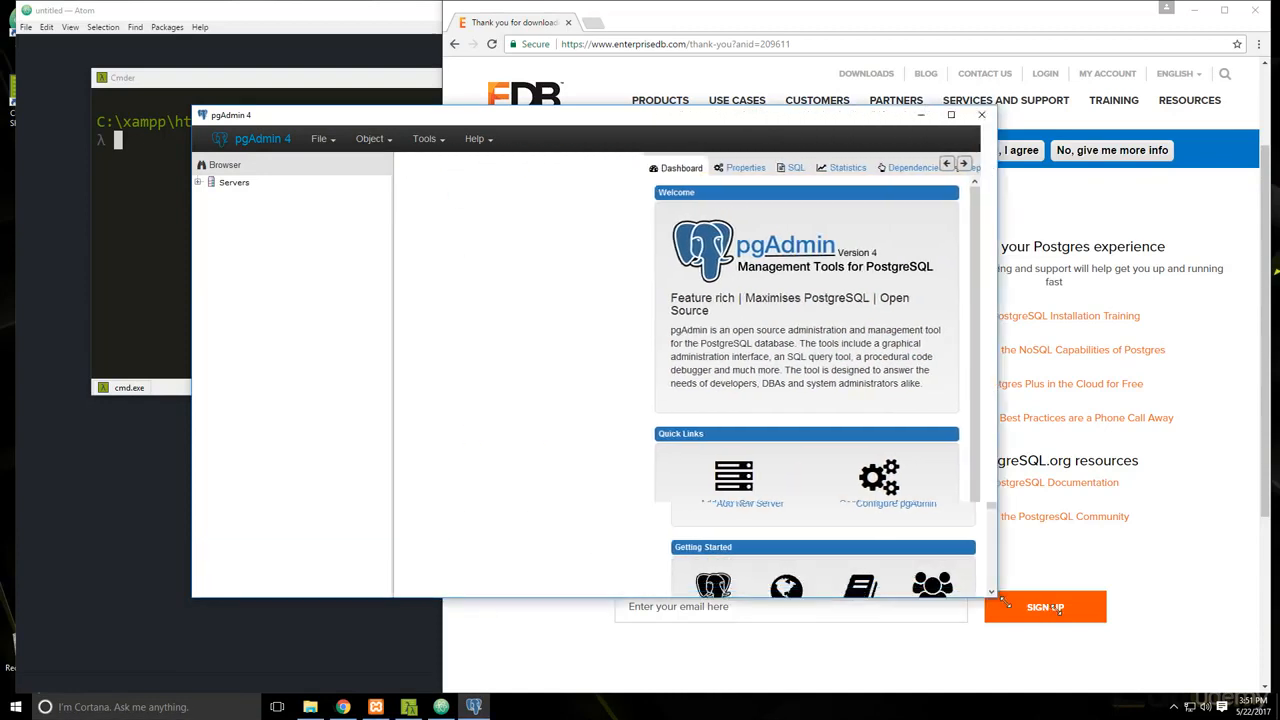
- Maximize pgAdmin, expand Servers, and log in to PostgreSQL 9.6 with the postgres password
click(951, 114)
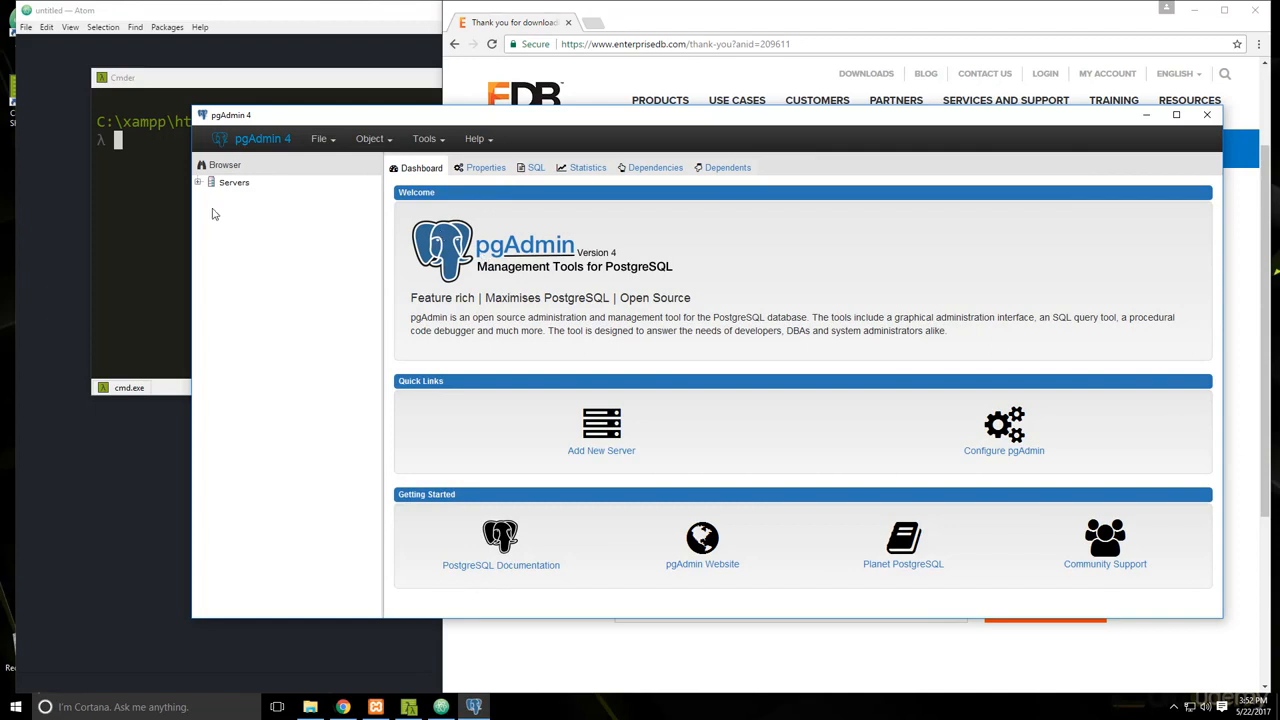
click(198, 182)
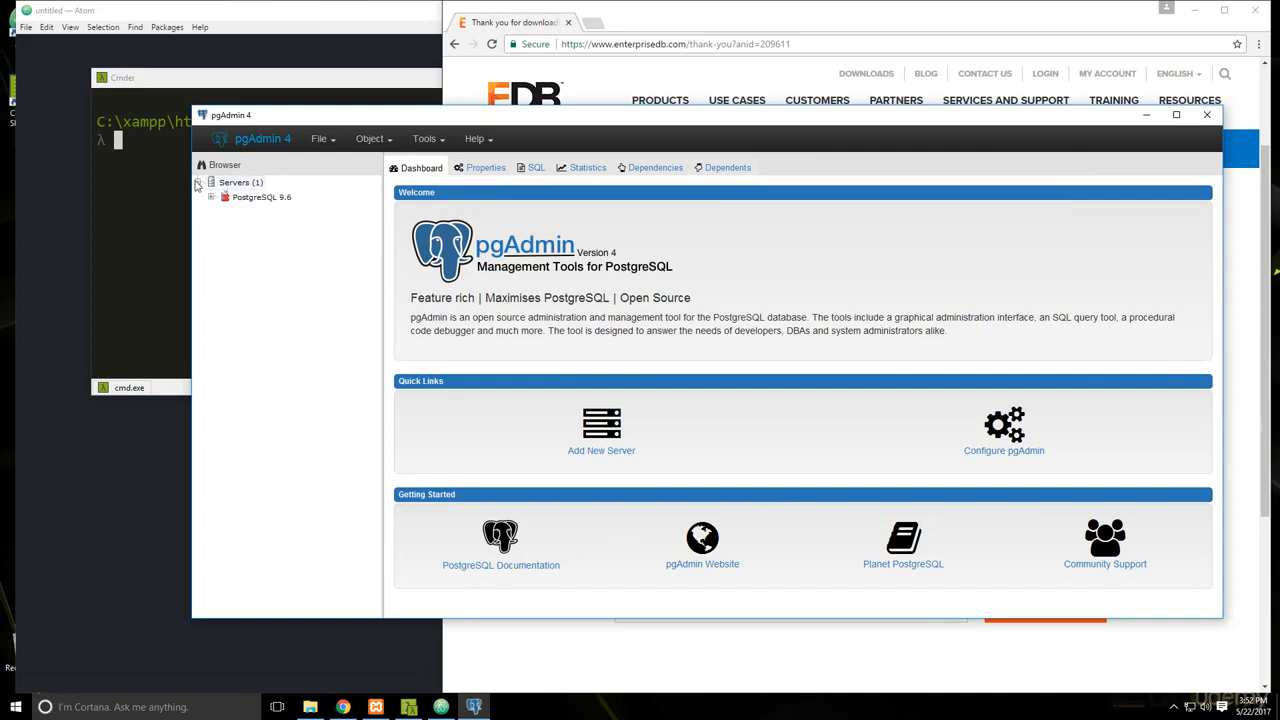
mouse_move(247, 205)
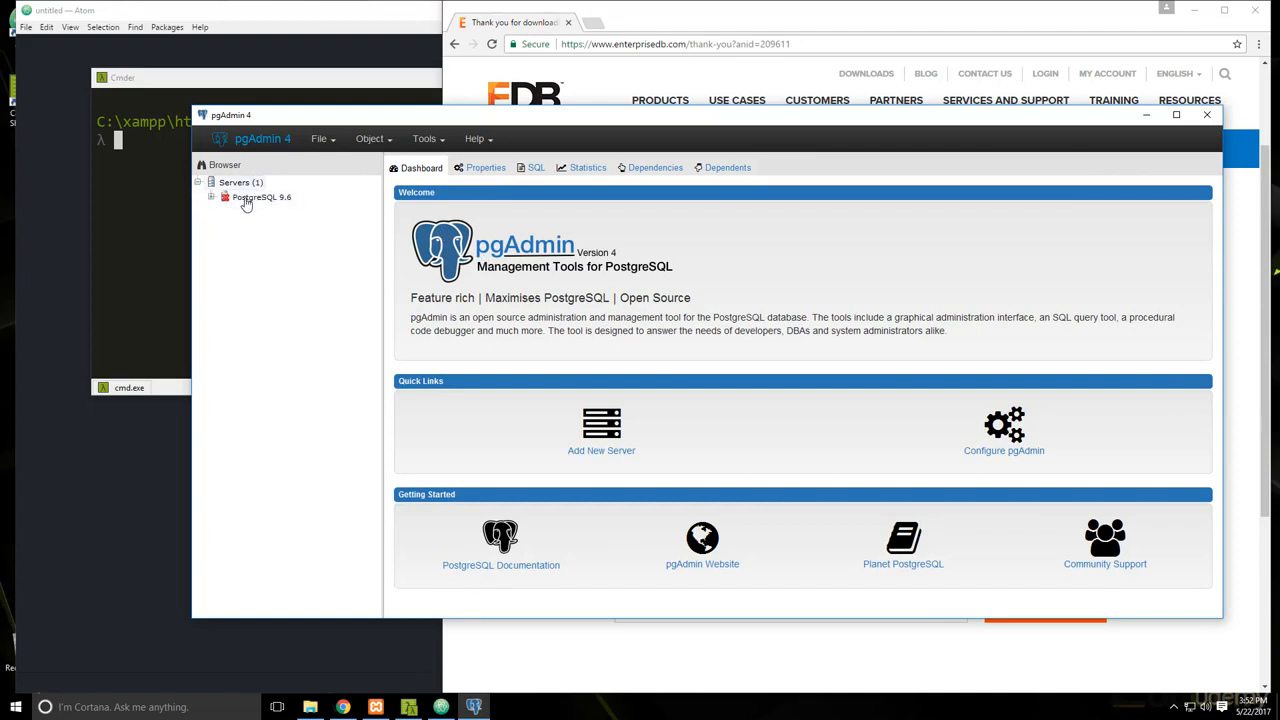
click(261, 197)
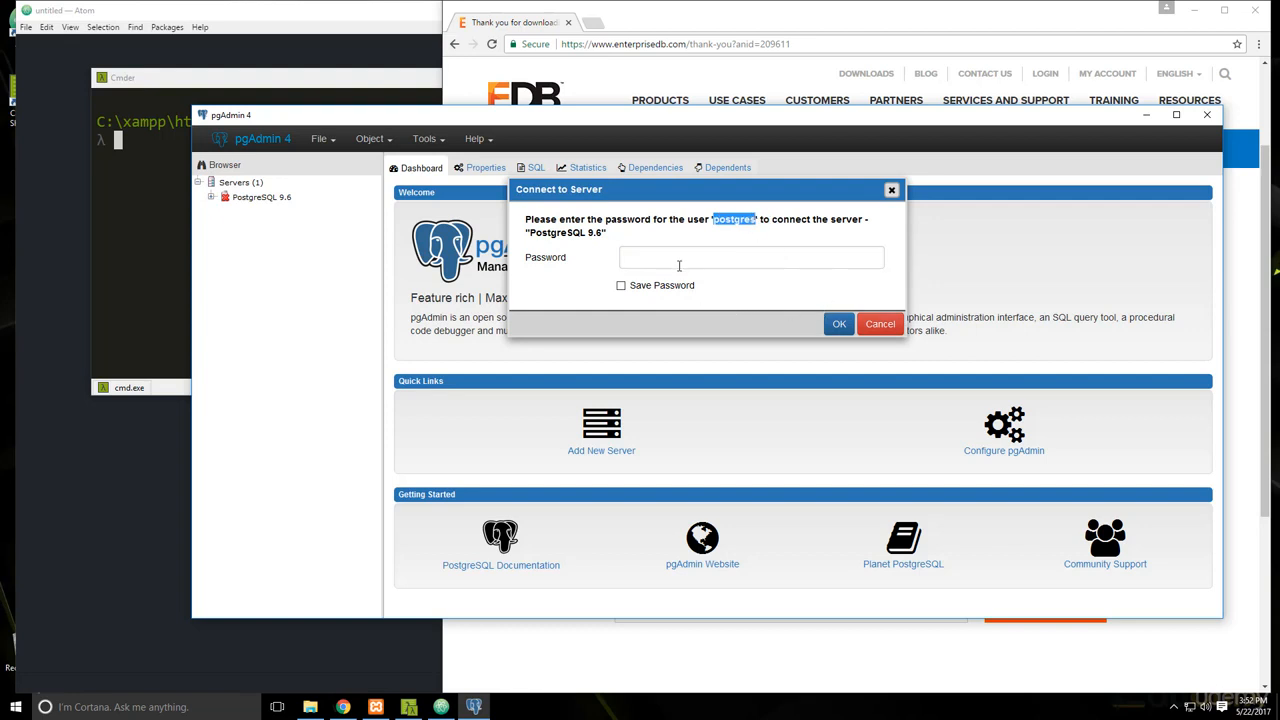
text(•)
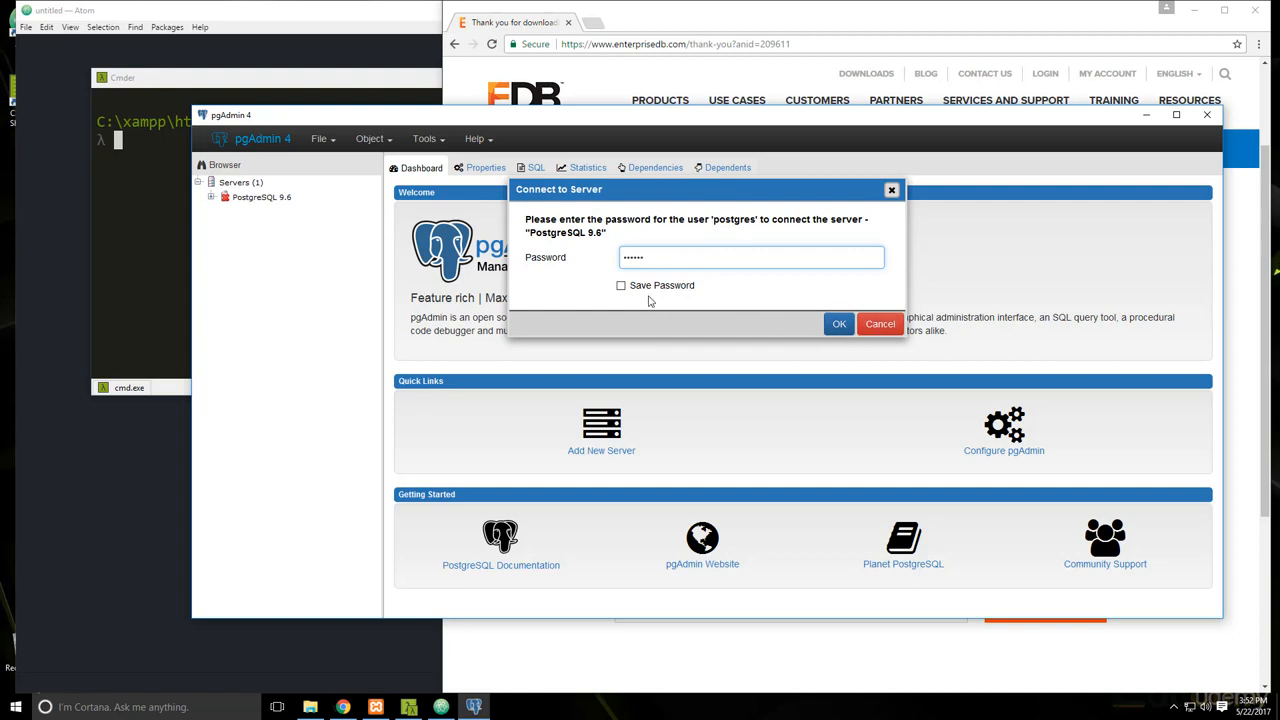
click(839, 323)
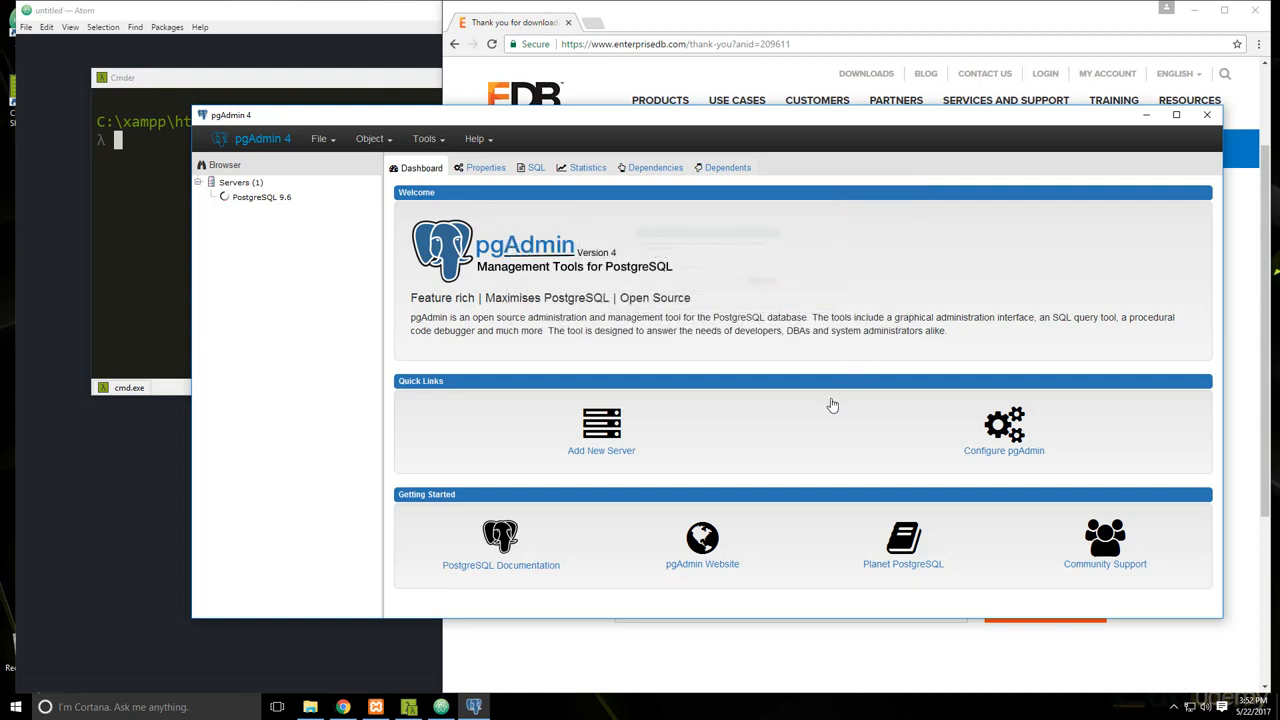
click(261, 197)
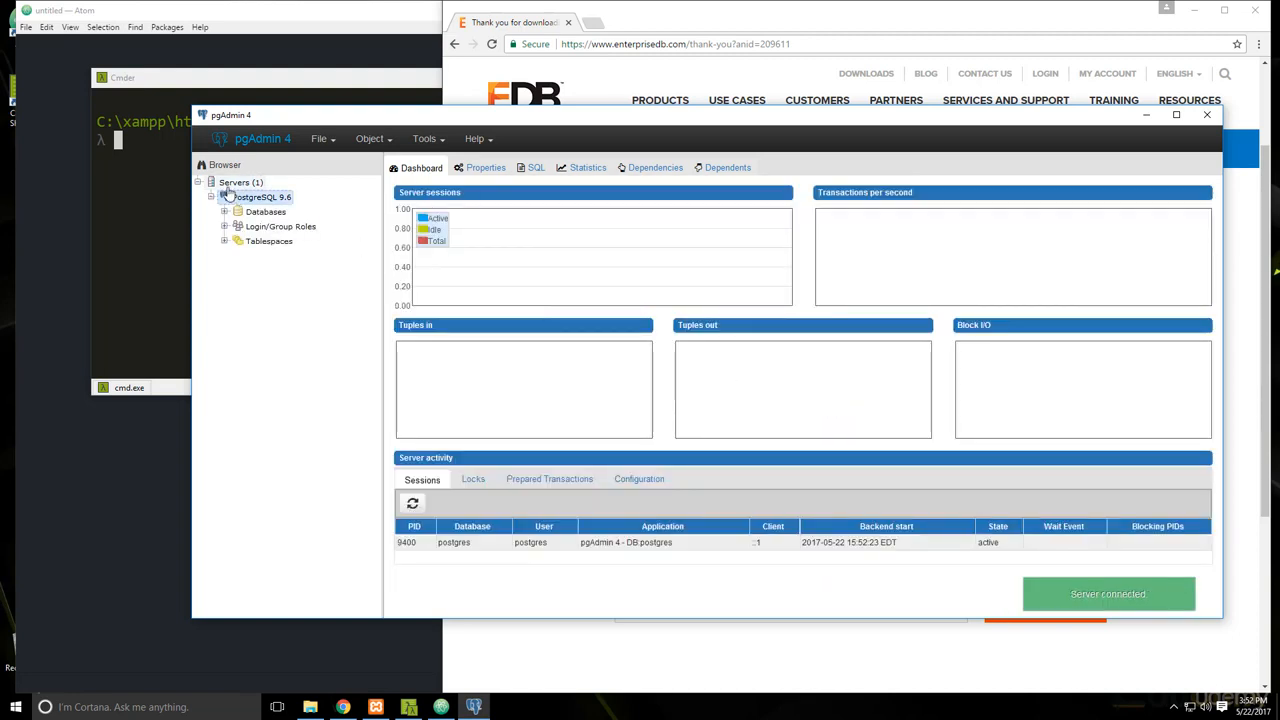
- Expand the Databases group to show postgres and open its right-click menu
click(224, 211)
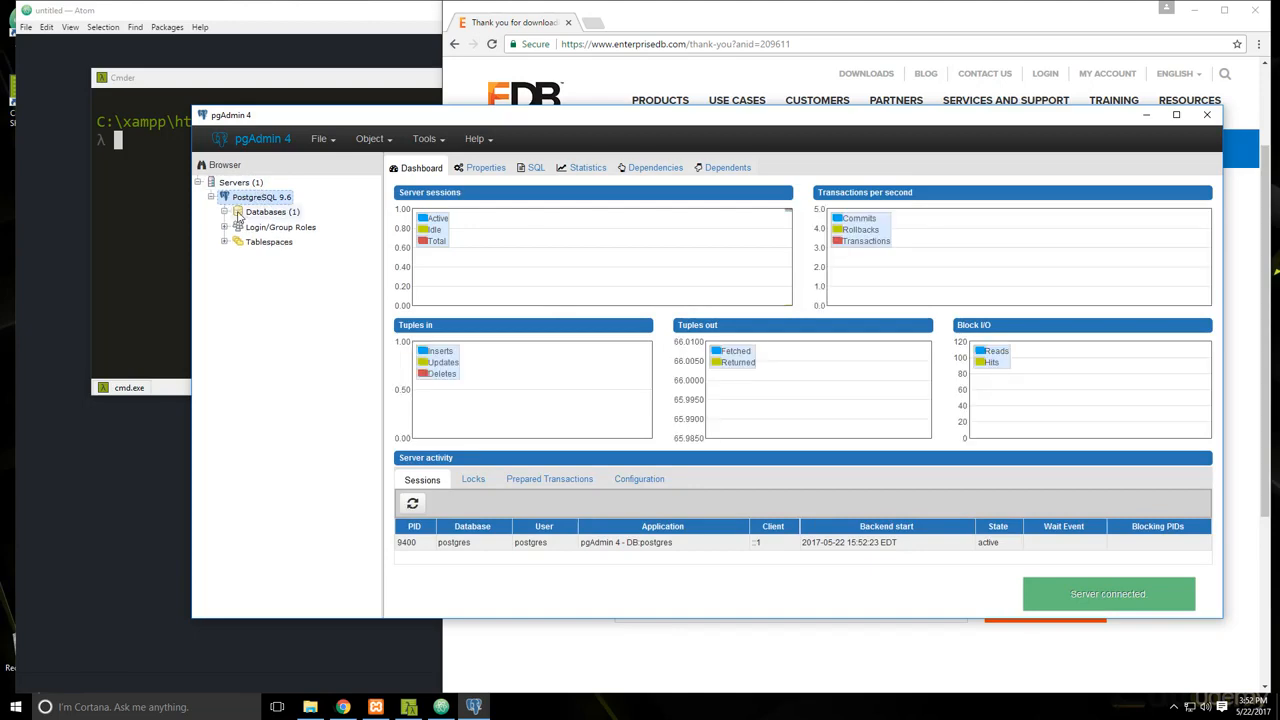
click(226, 211)
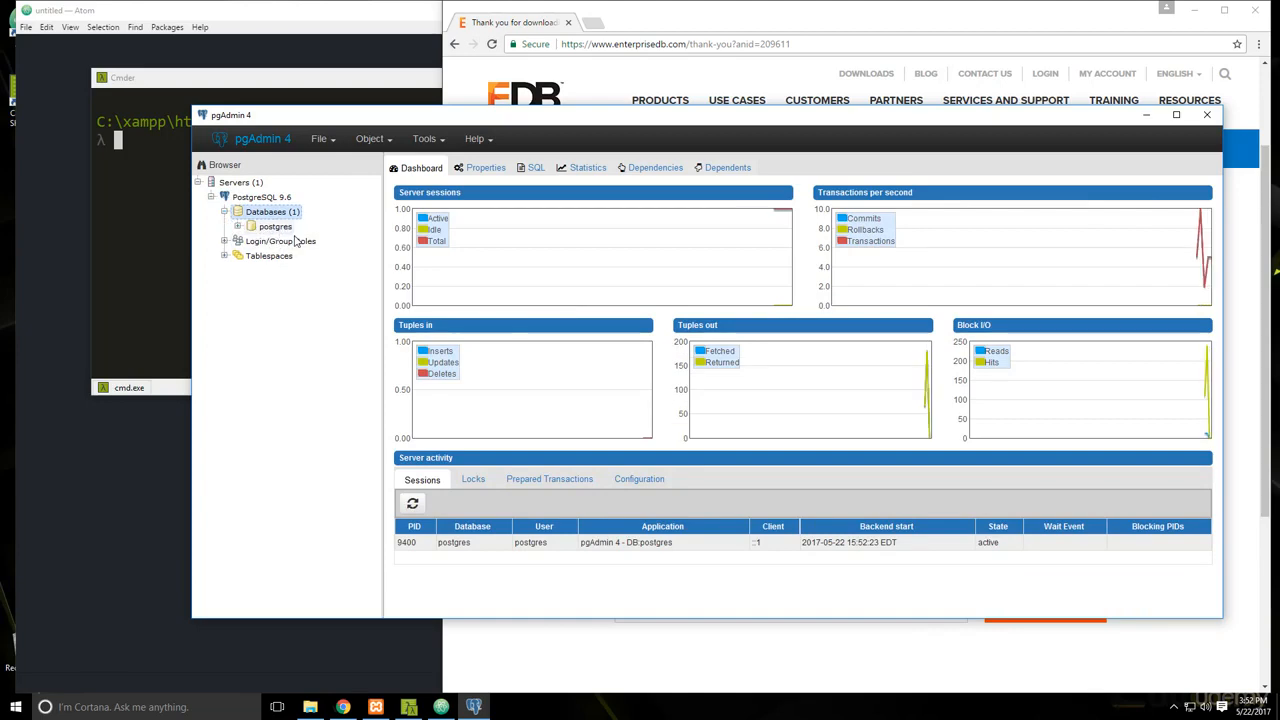
mouse_move(798, 137)
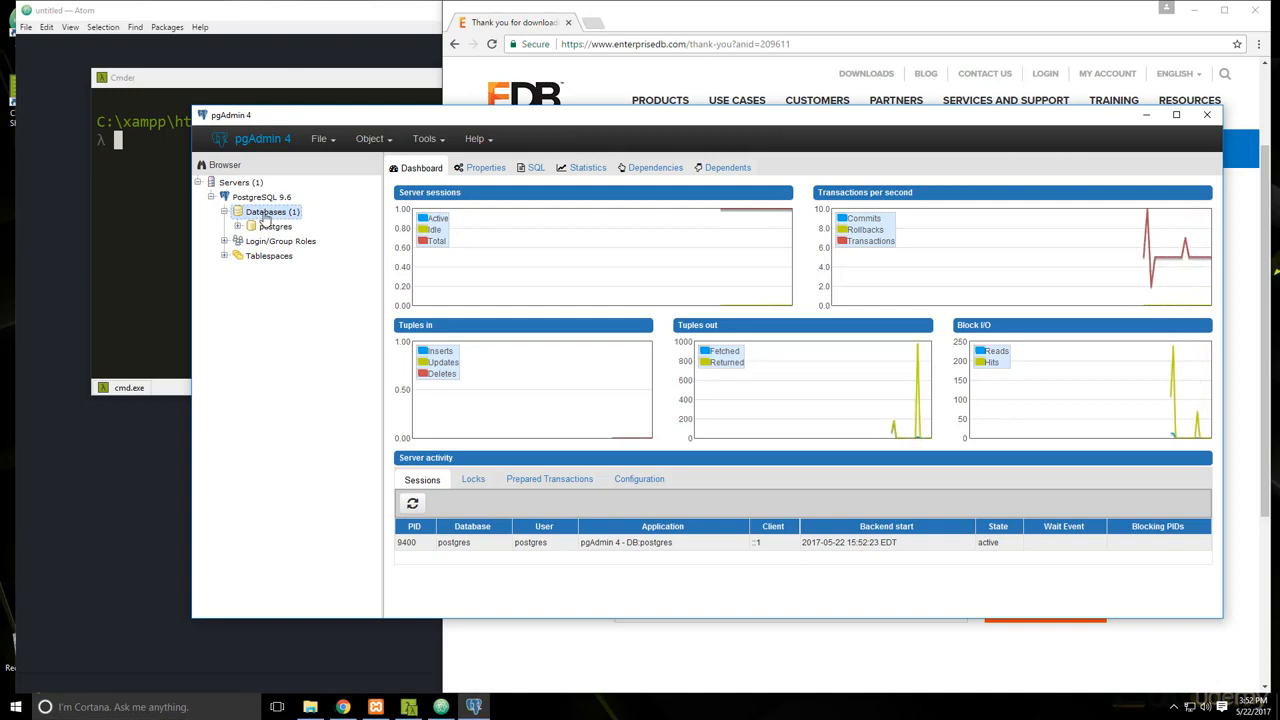
right_click(265, 211)
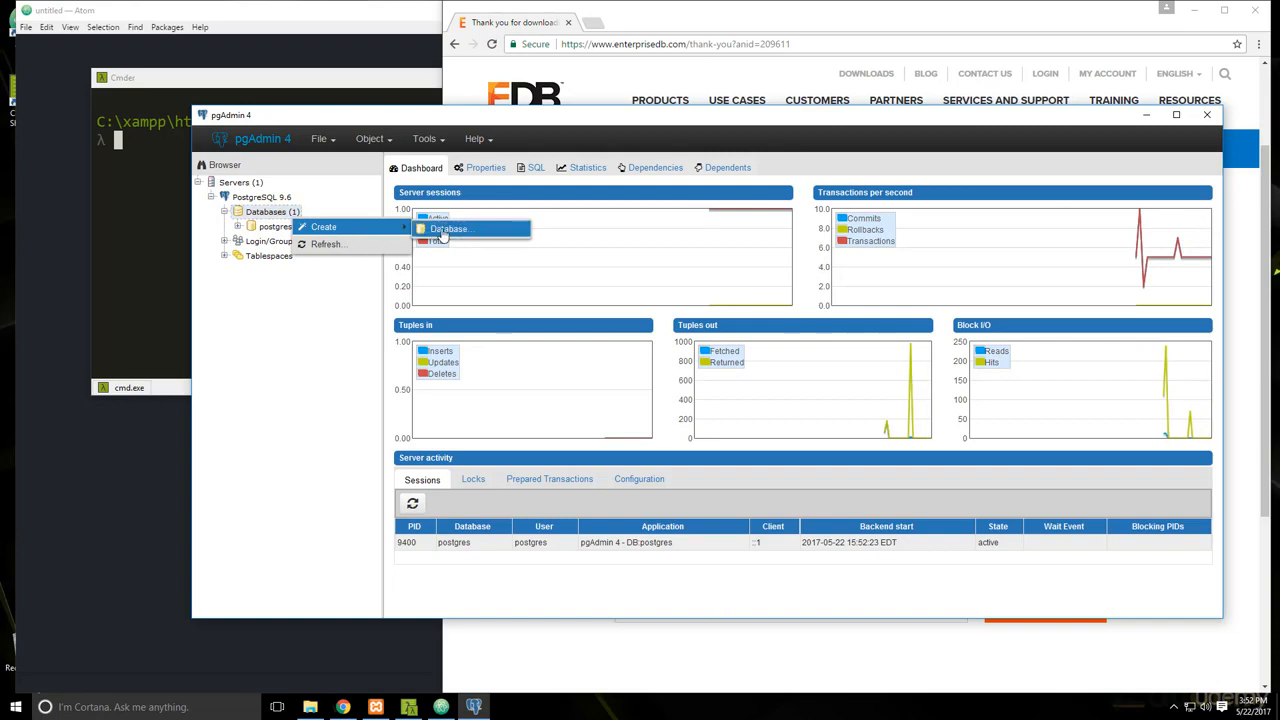
- Create the marxmanager database owned by postgres, reviewing its Definition, Security and SQL tabs before saving
click(448, 229)
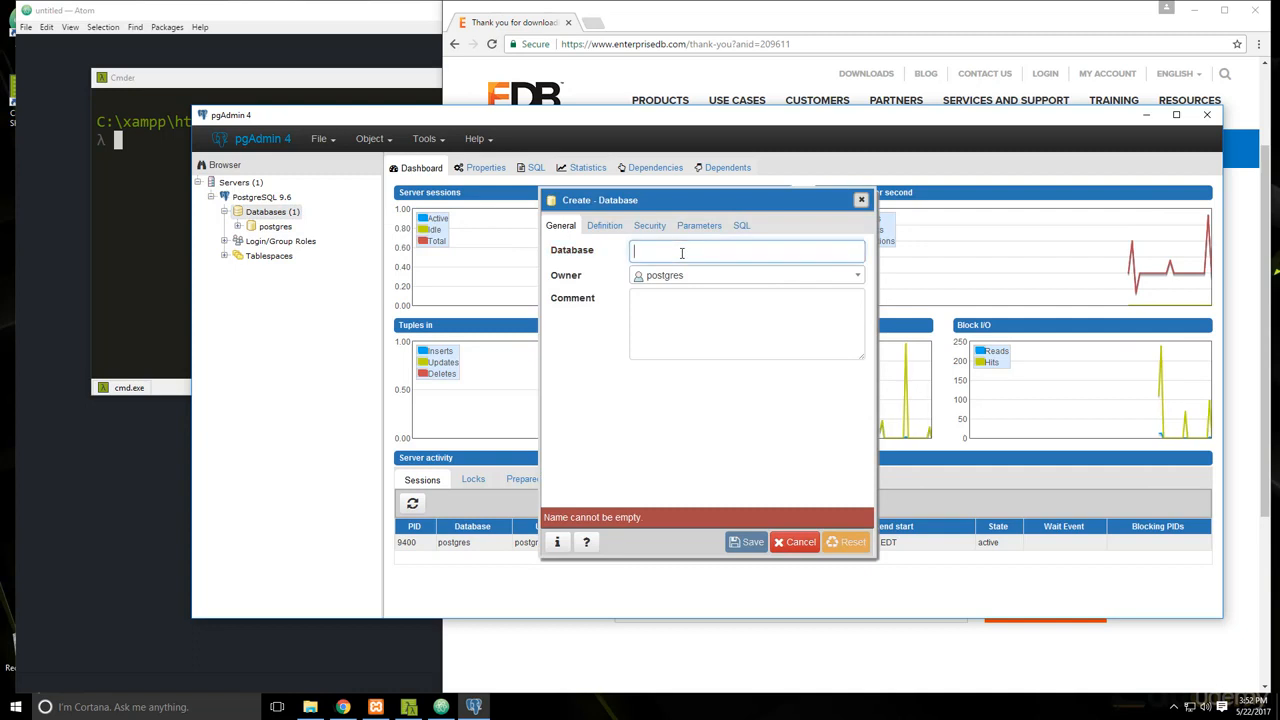
text(manager)
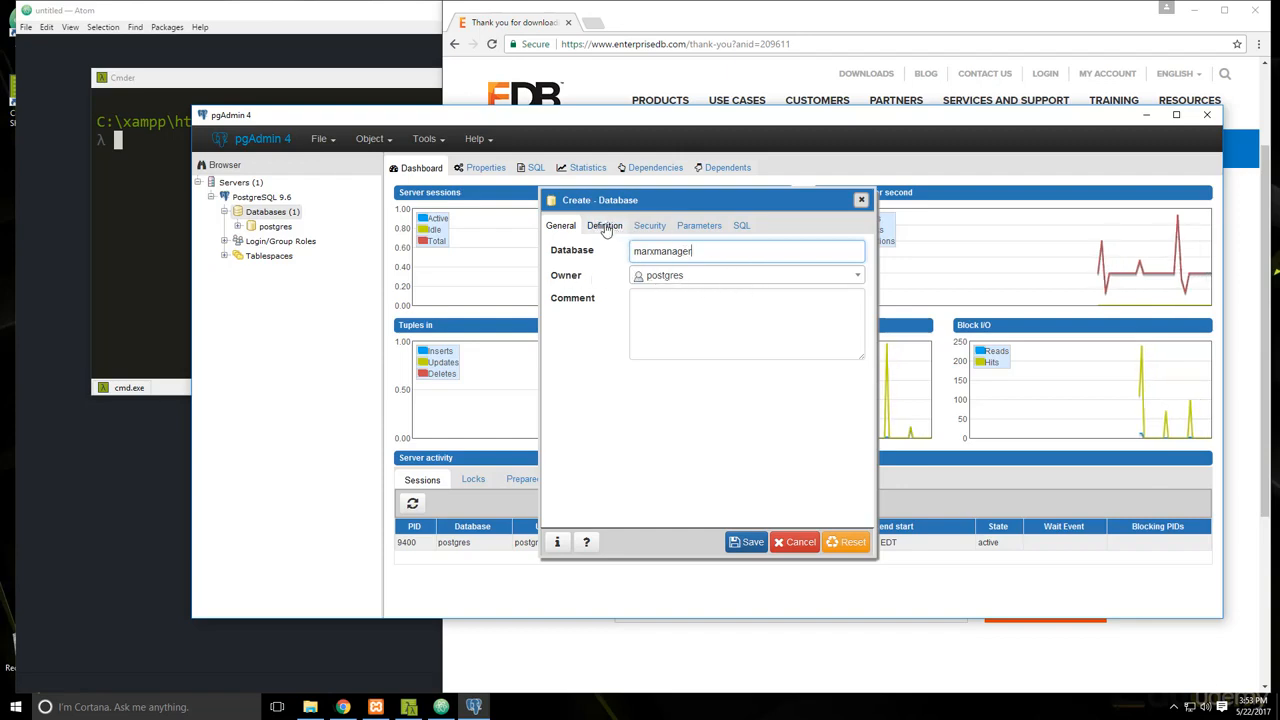
click(604, 225)
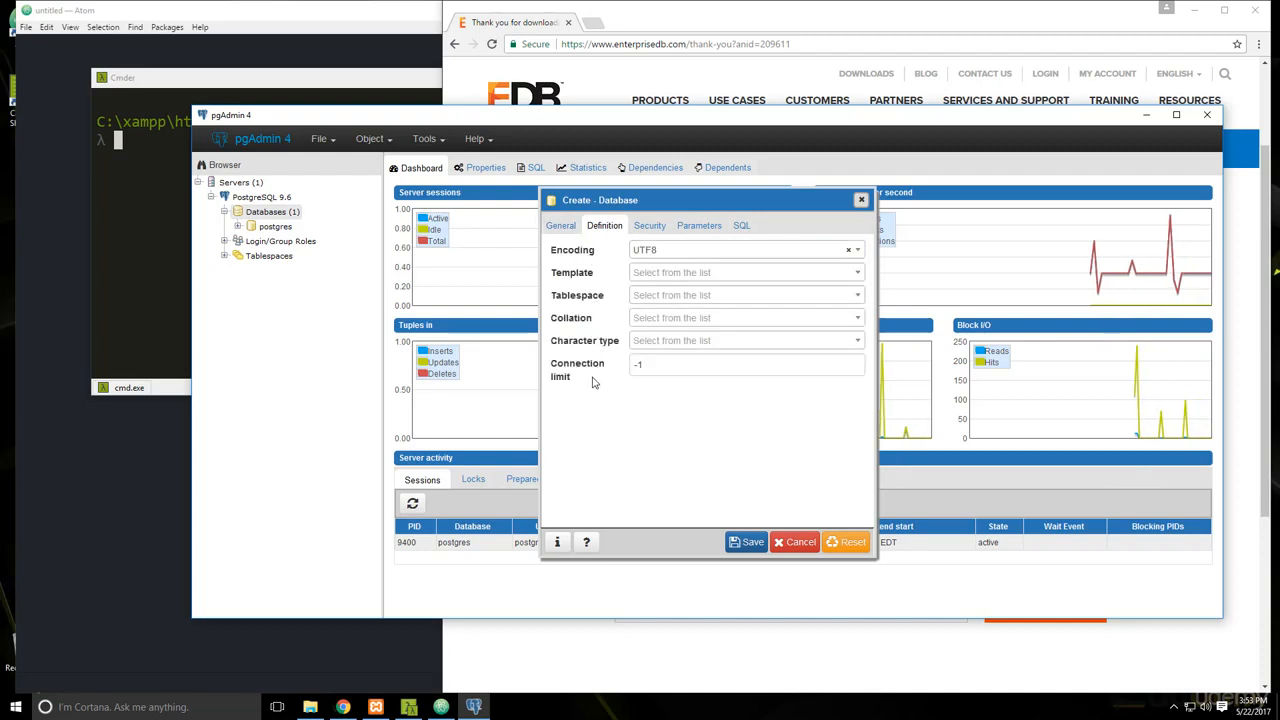
click(649, 225)
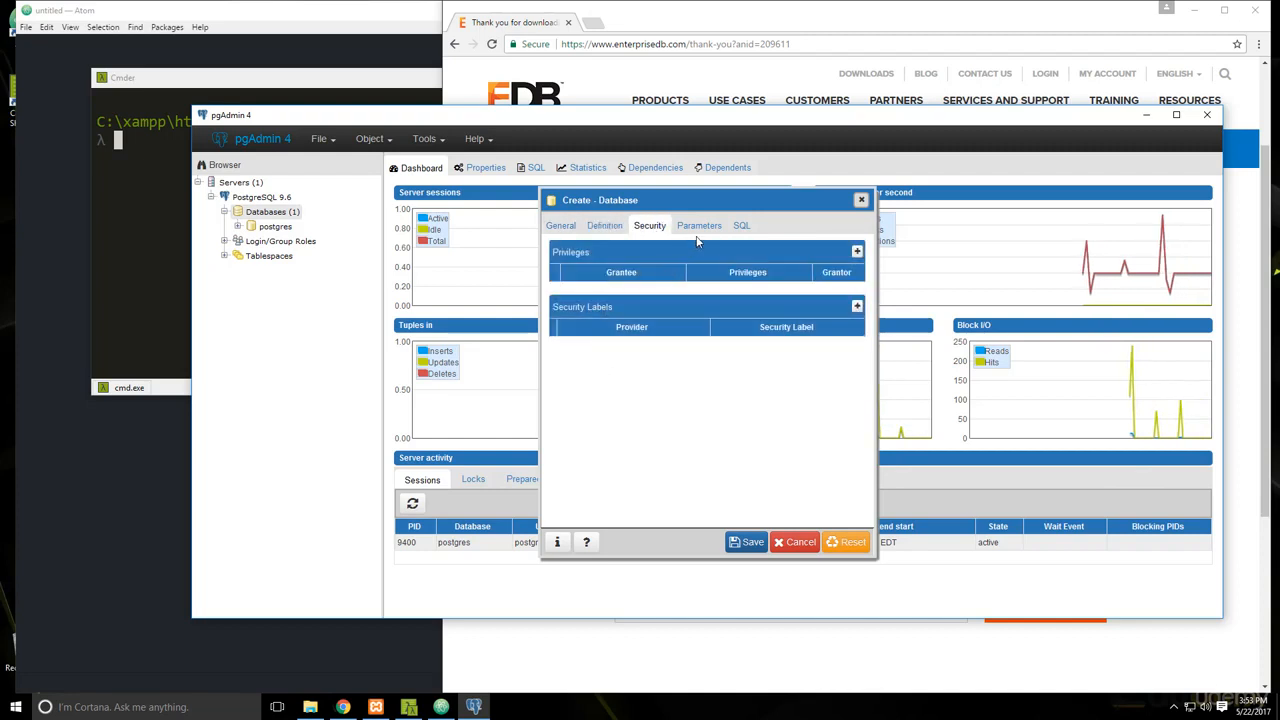
click(742, 225)
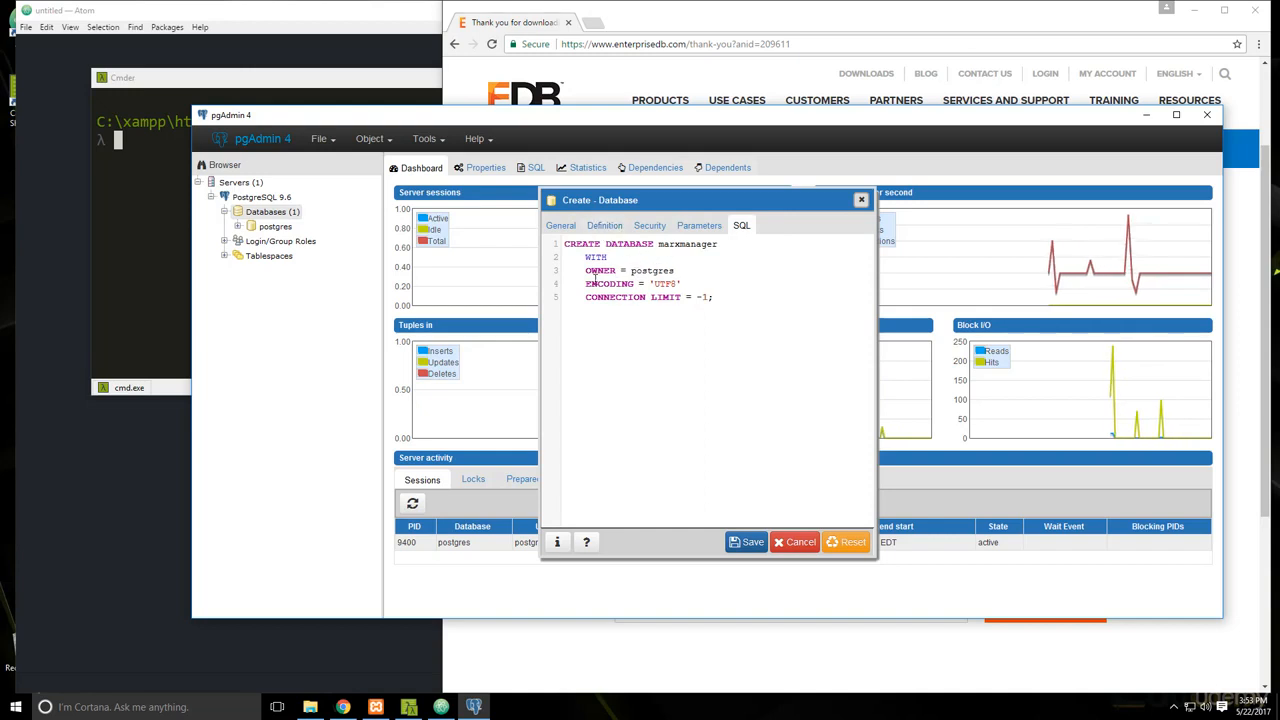
click(560, 225)
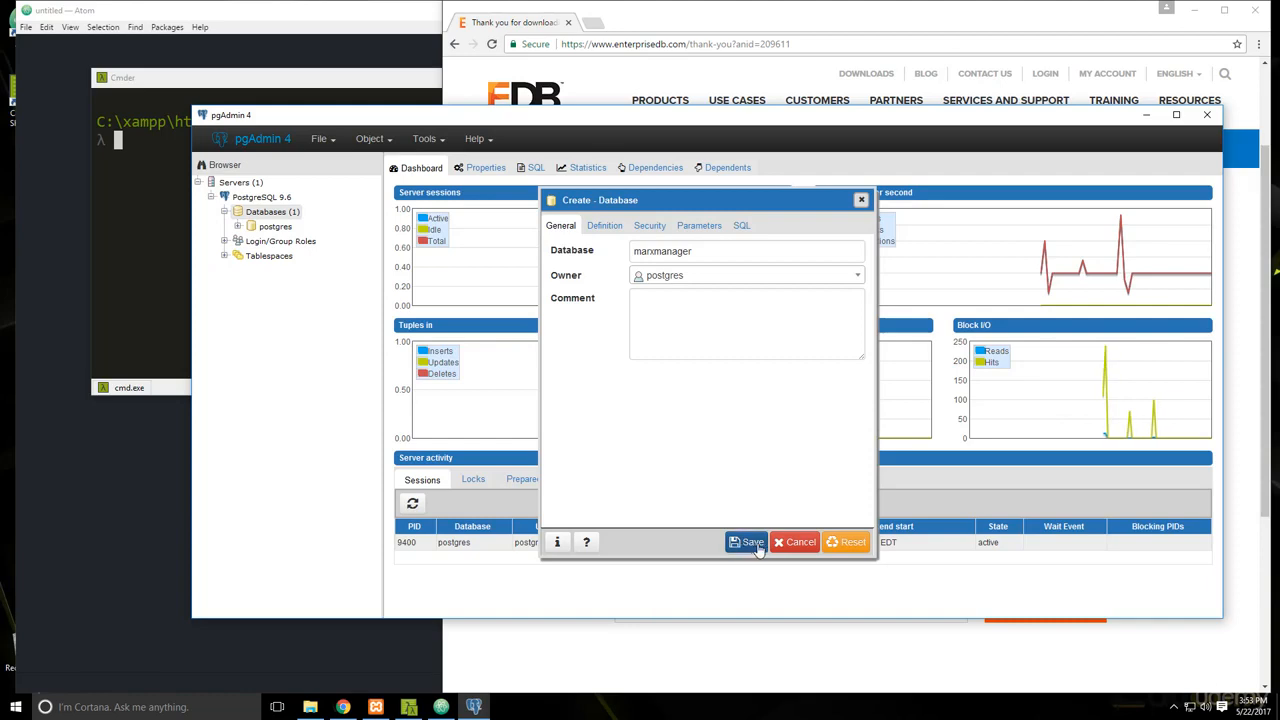
click(748, 541)
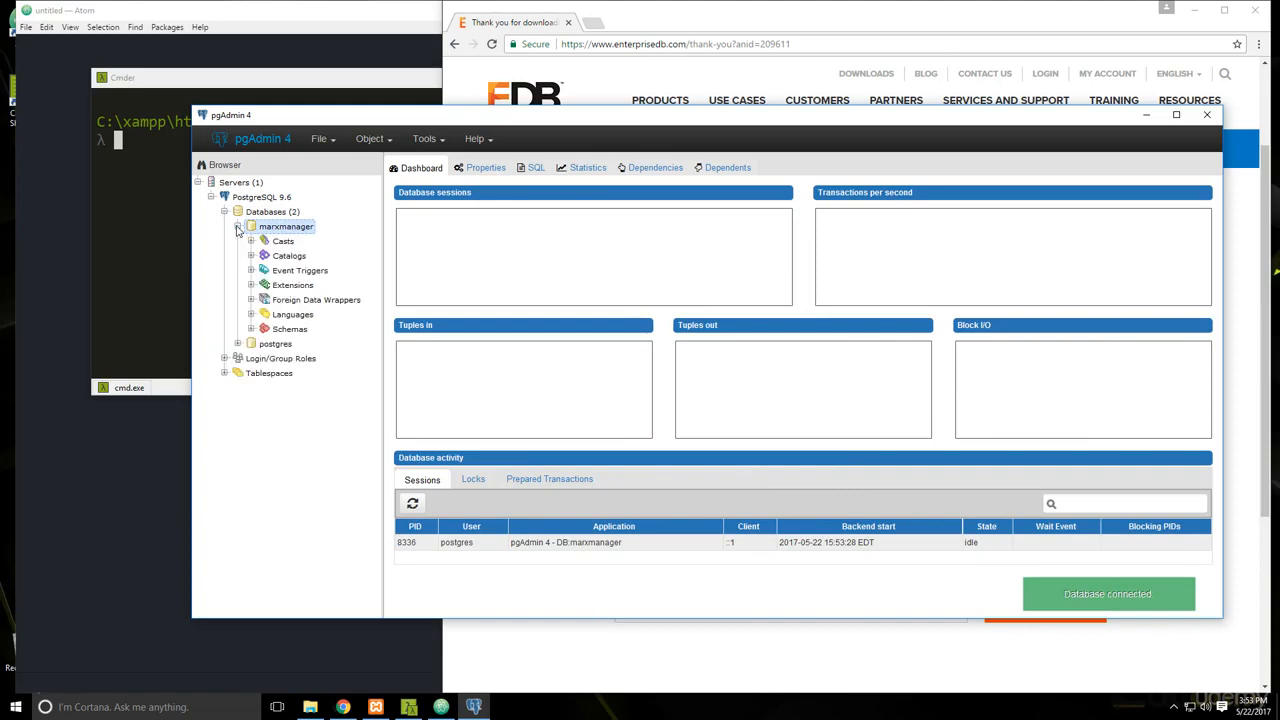
- Expand marxmanager > Schemas > public in the Browser tree and select the empty Tables group
click(286, 226)
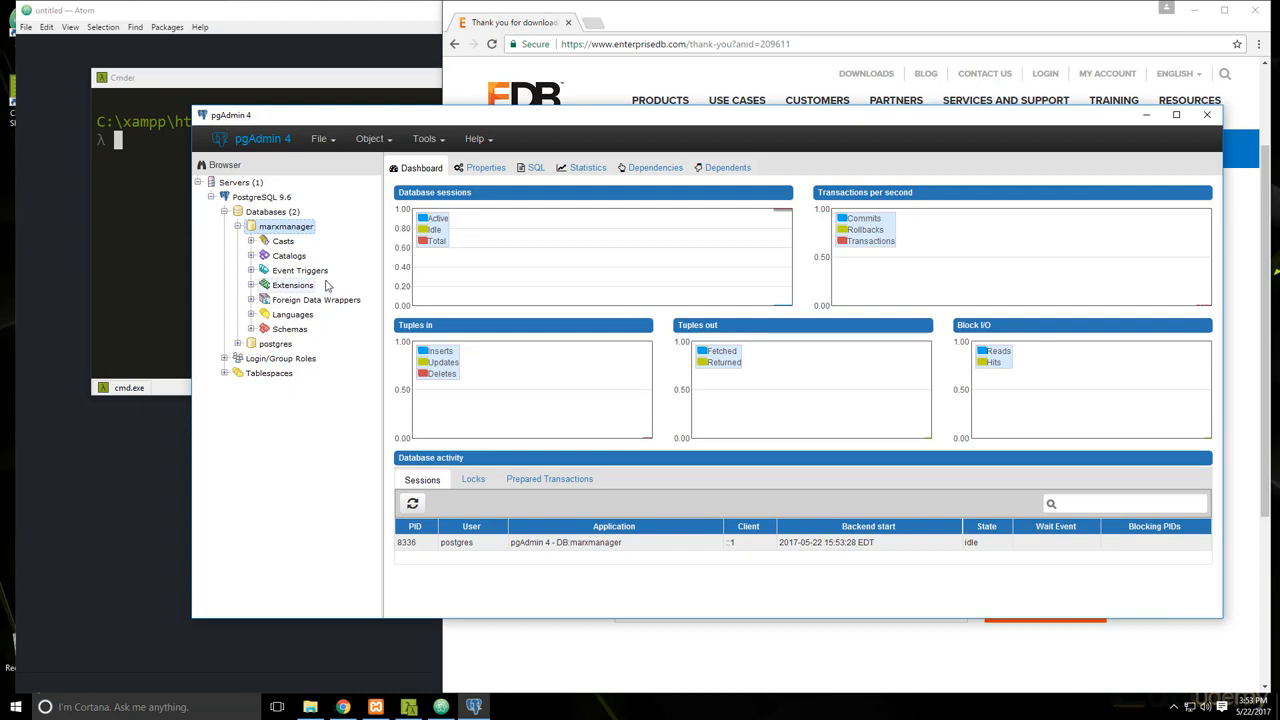
mouse_move(343, 278)
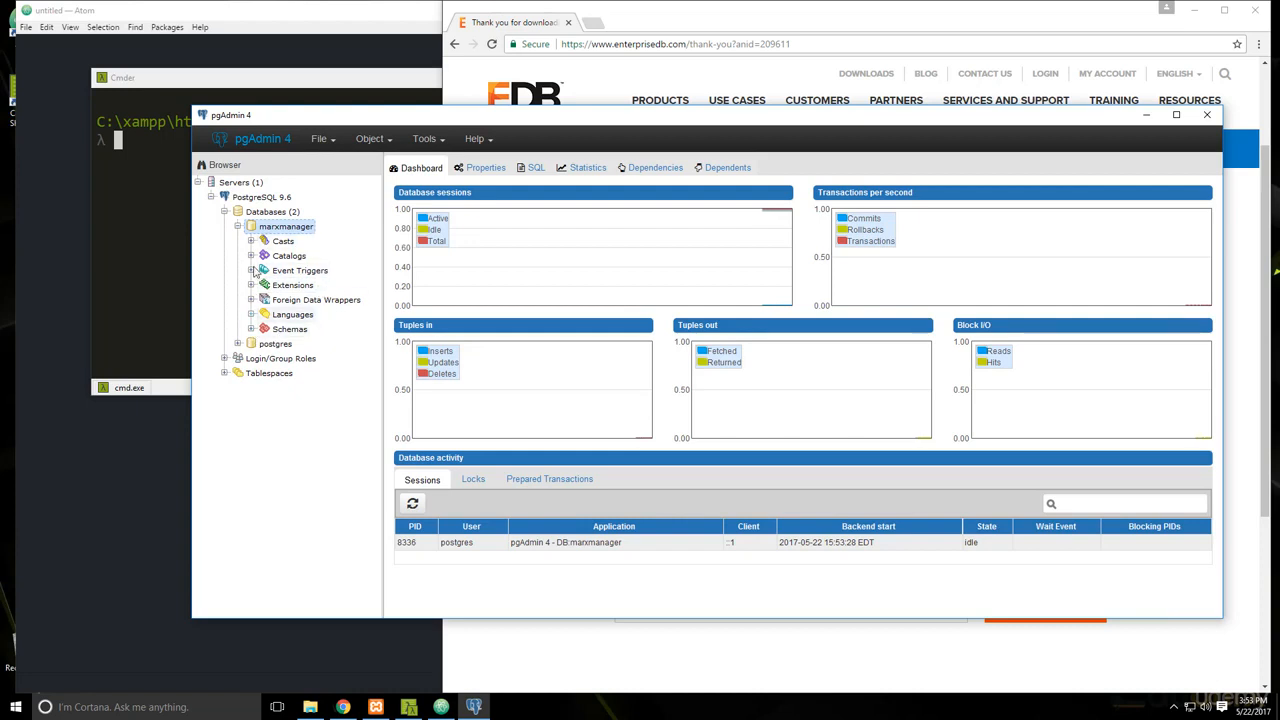
click(251, 328)
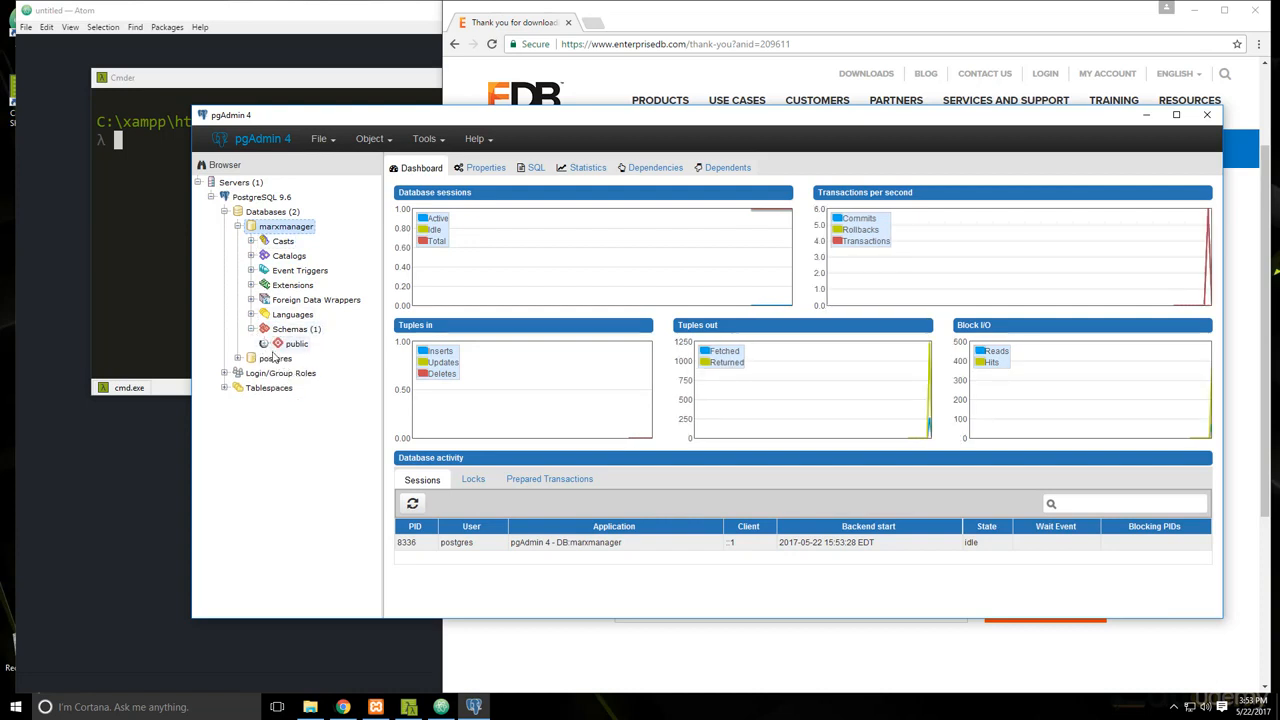
click(264, 343)
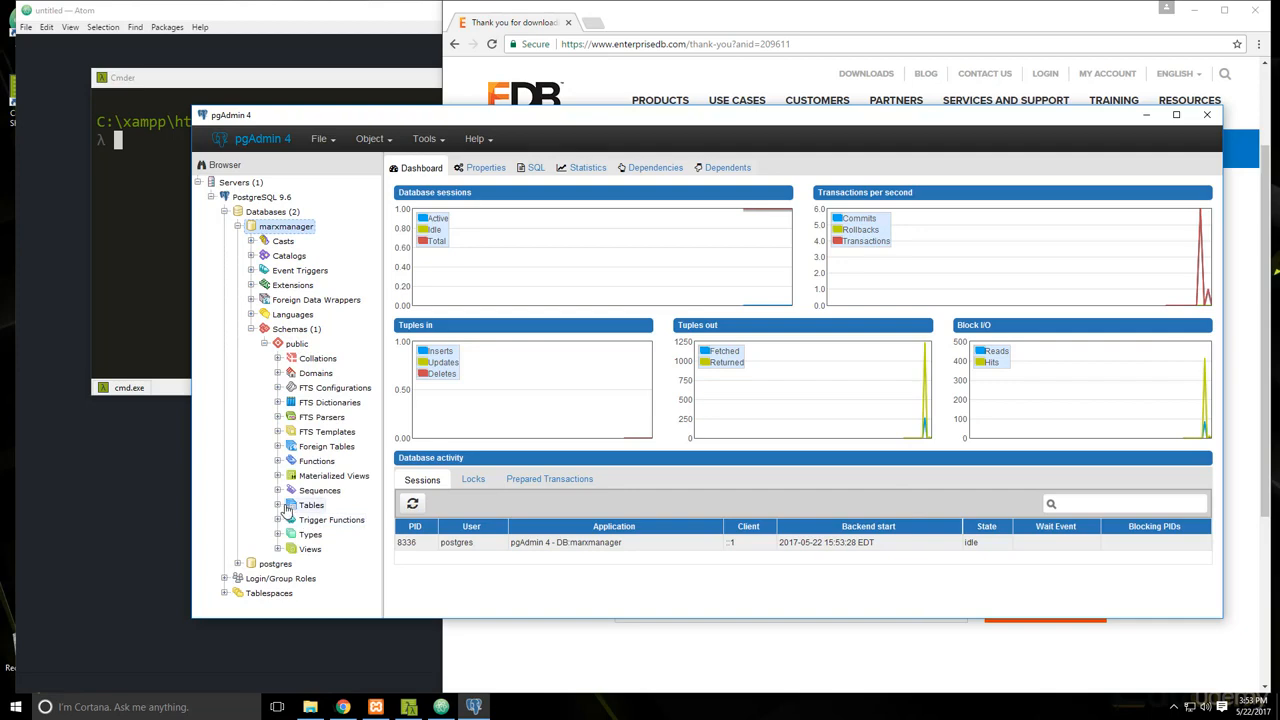
click(311, 505)
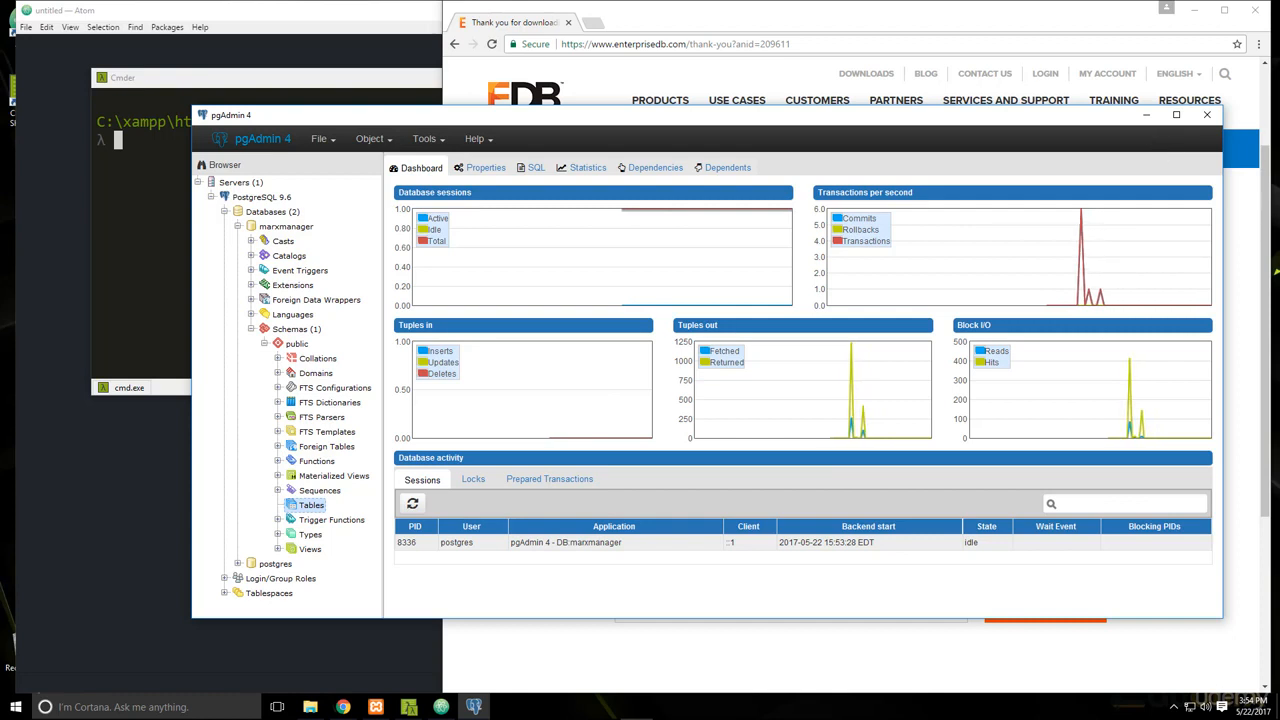
mouse_move(852, 172)
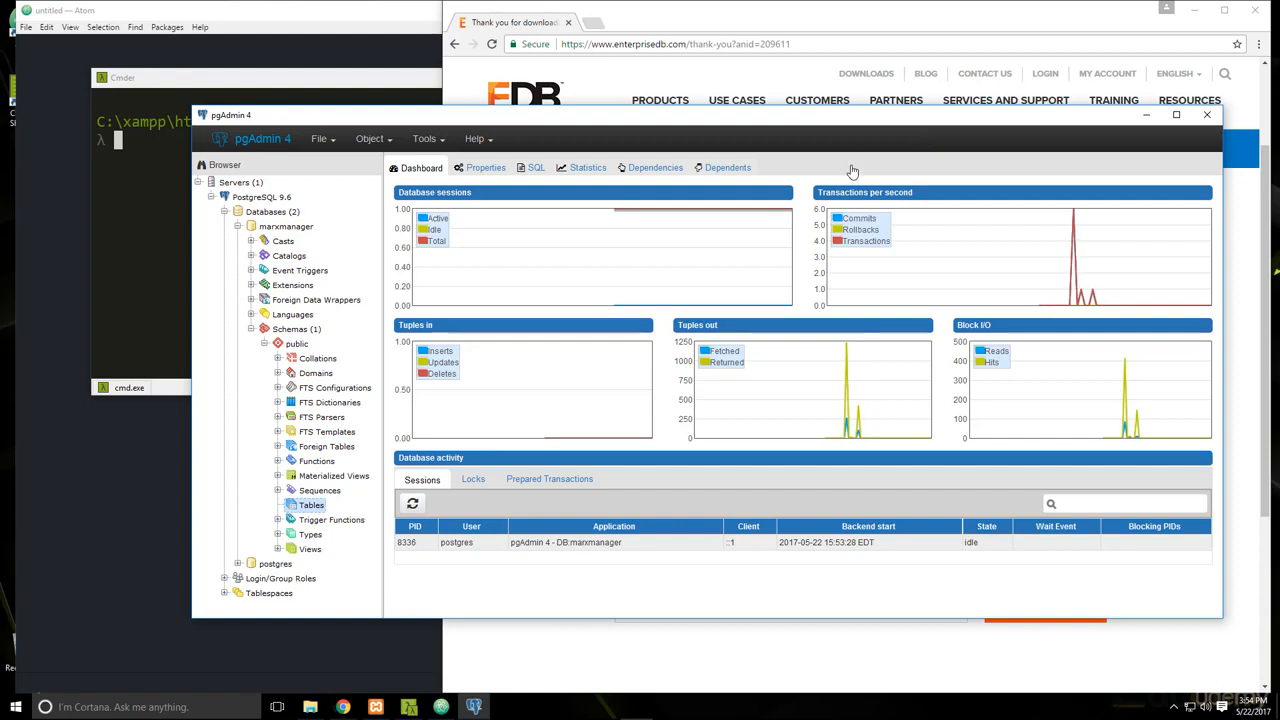